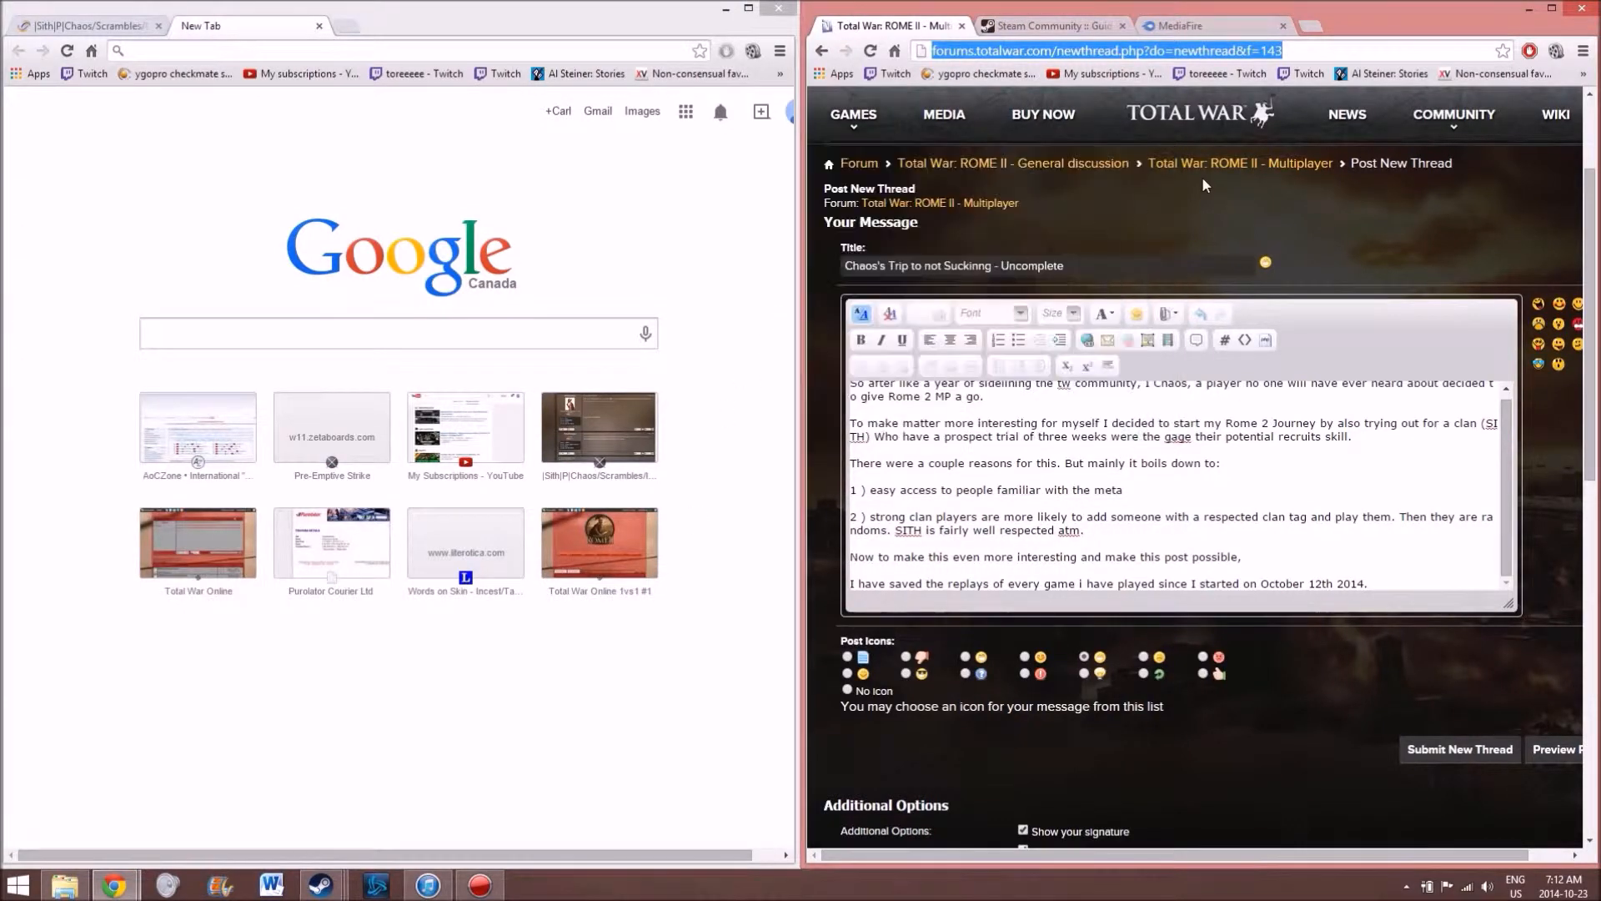
mouse_move(1406, 259)
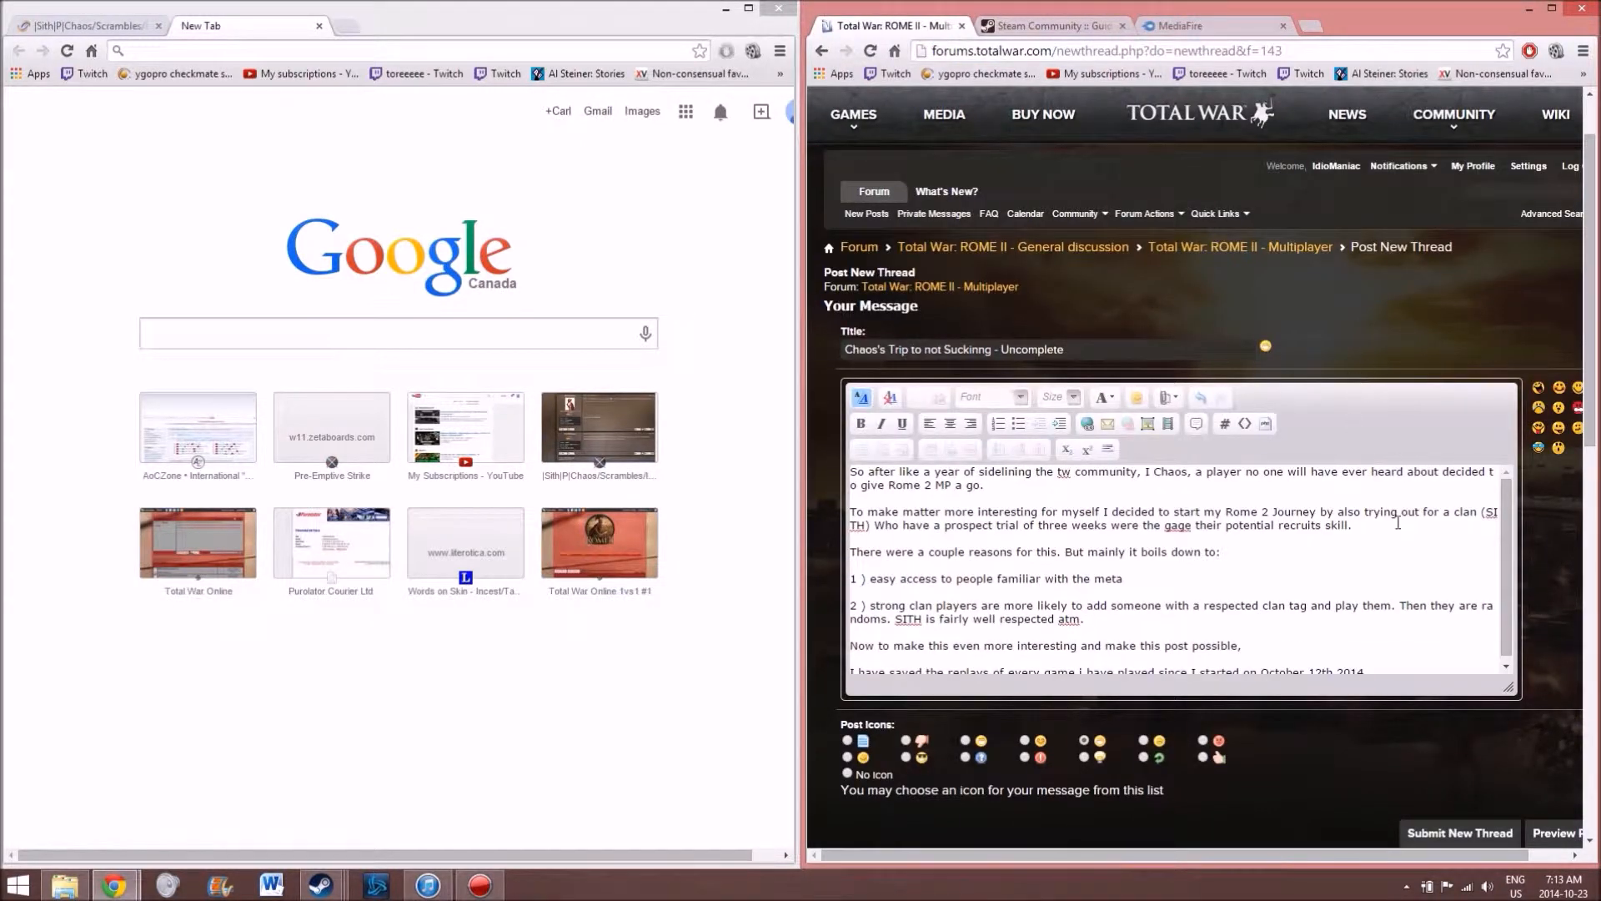
Step: Minimize the Chrome windows and the Steam chat window to clear the desktop
scroll(down, 3)
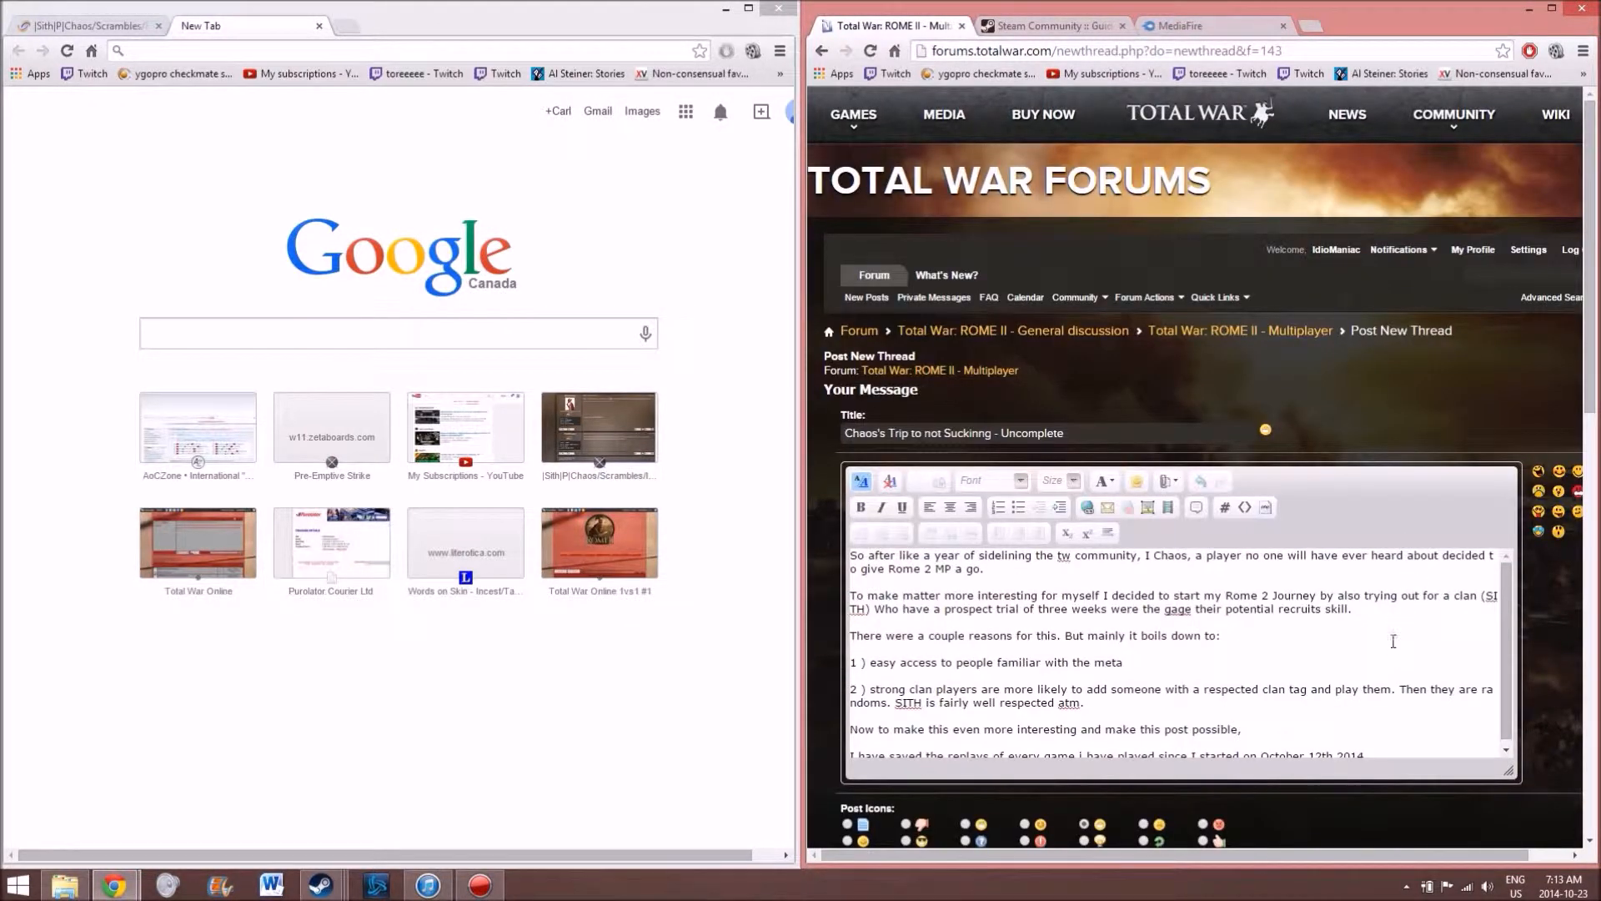
scroll(down, 3)
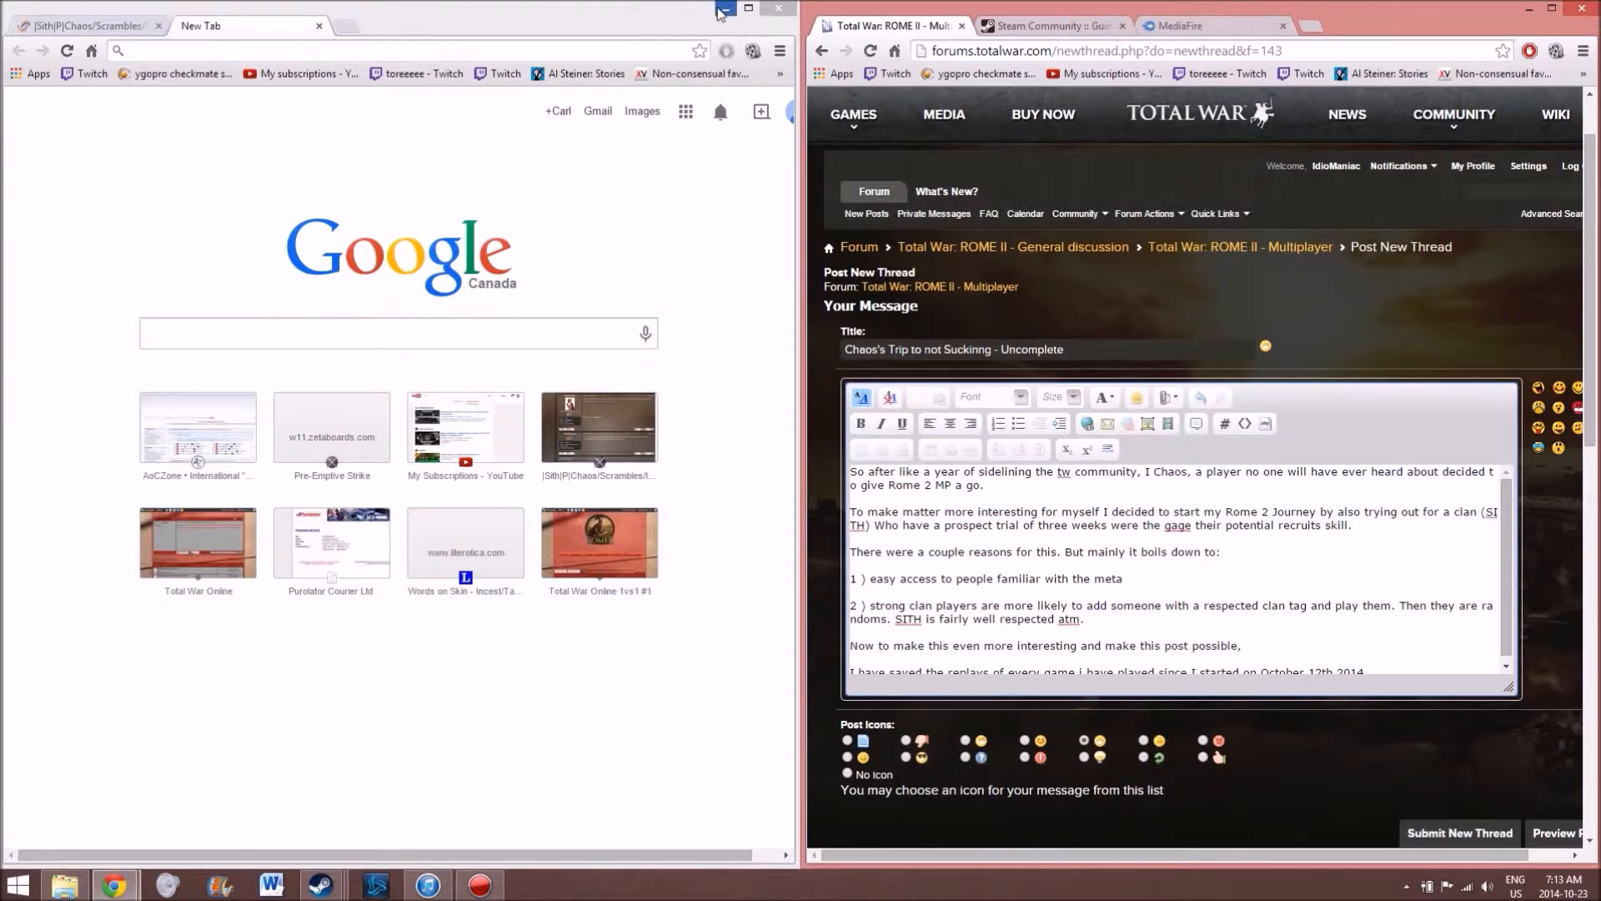
click(749, 9)
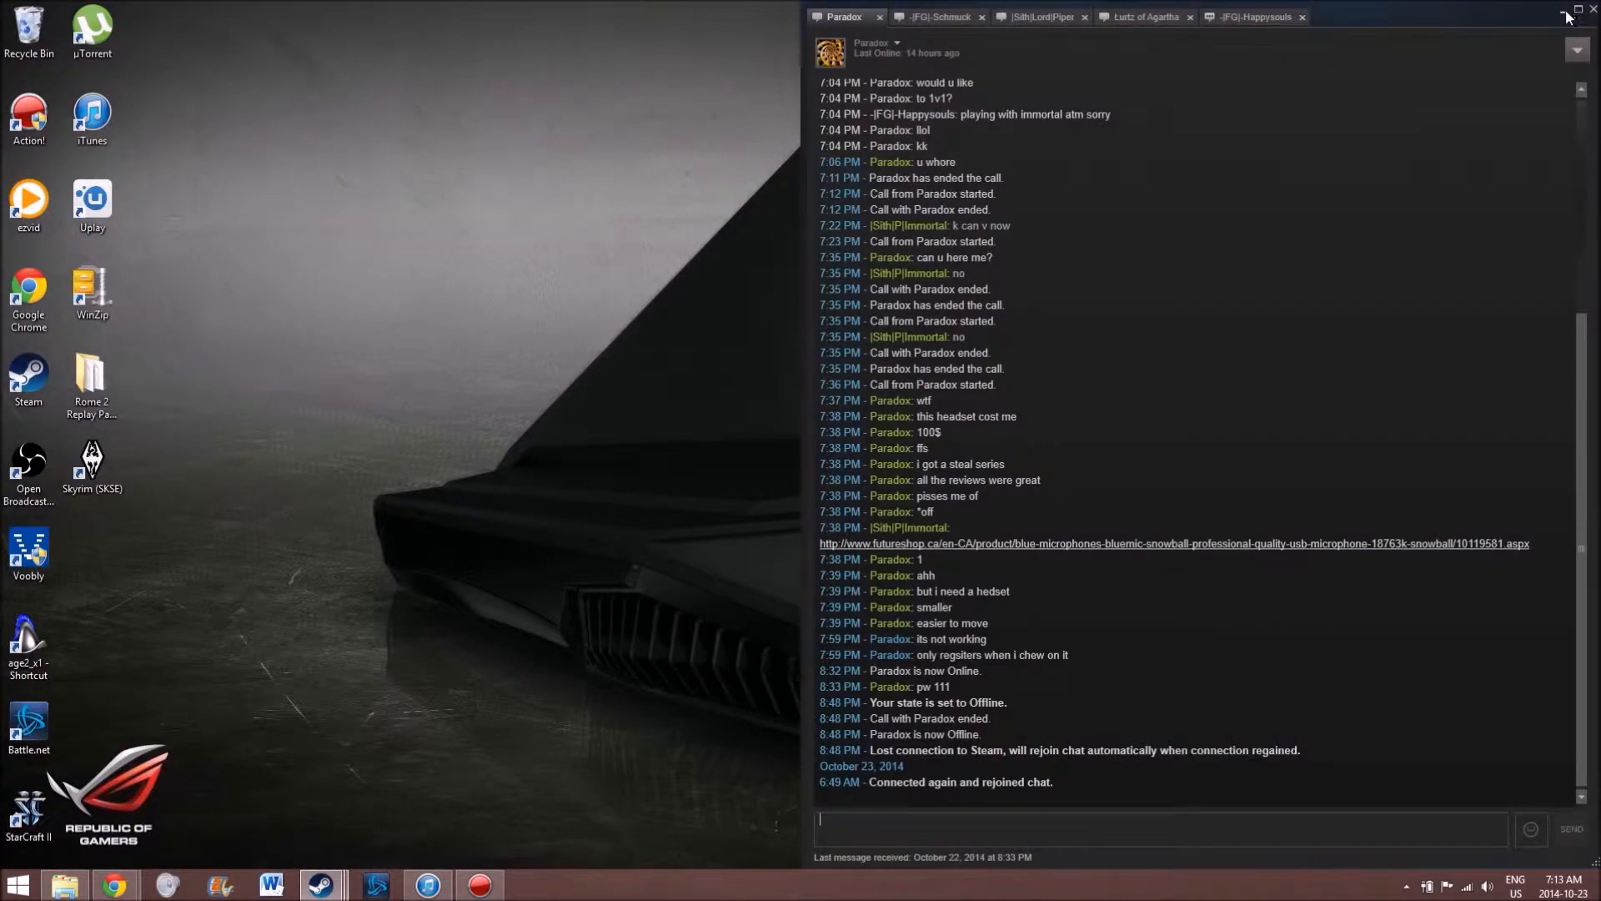
click(1575, 16)
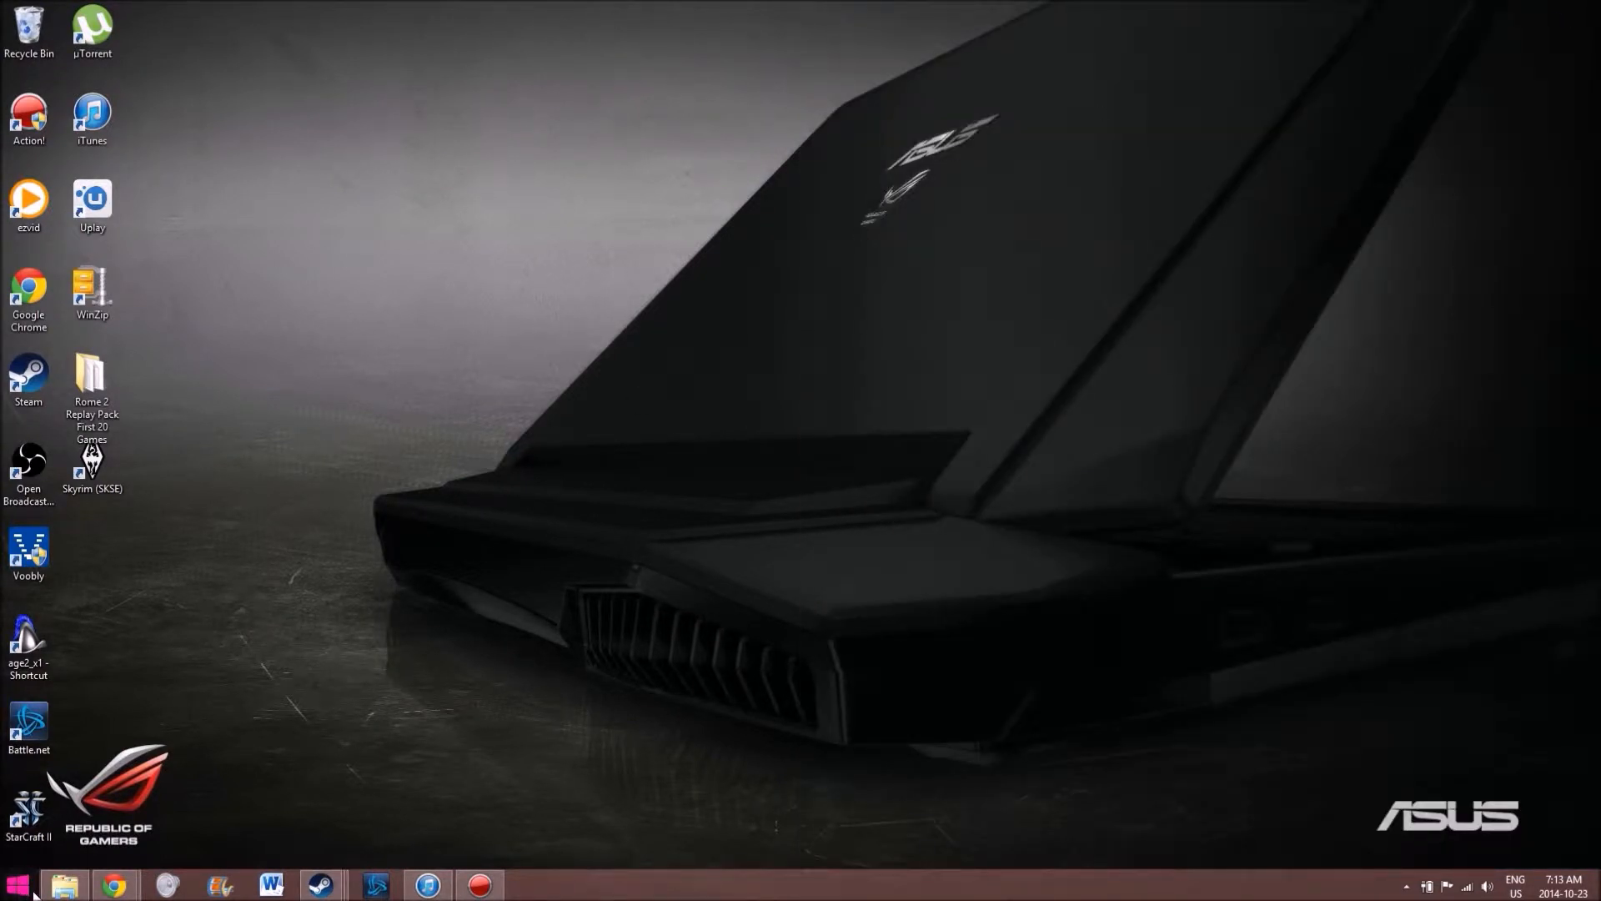
mouse_move(223, 735)
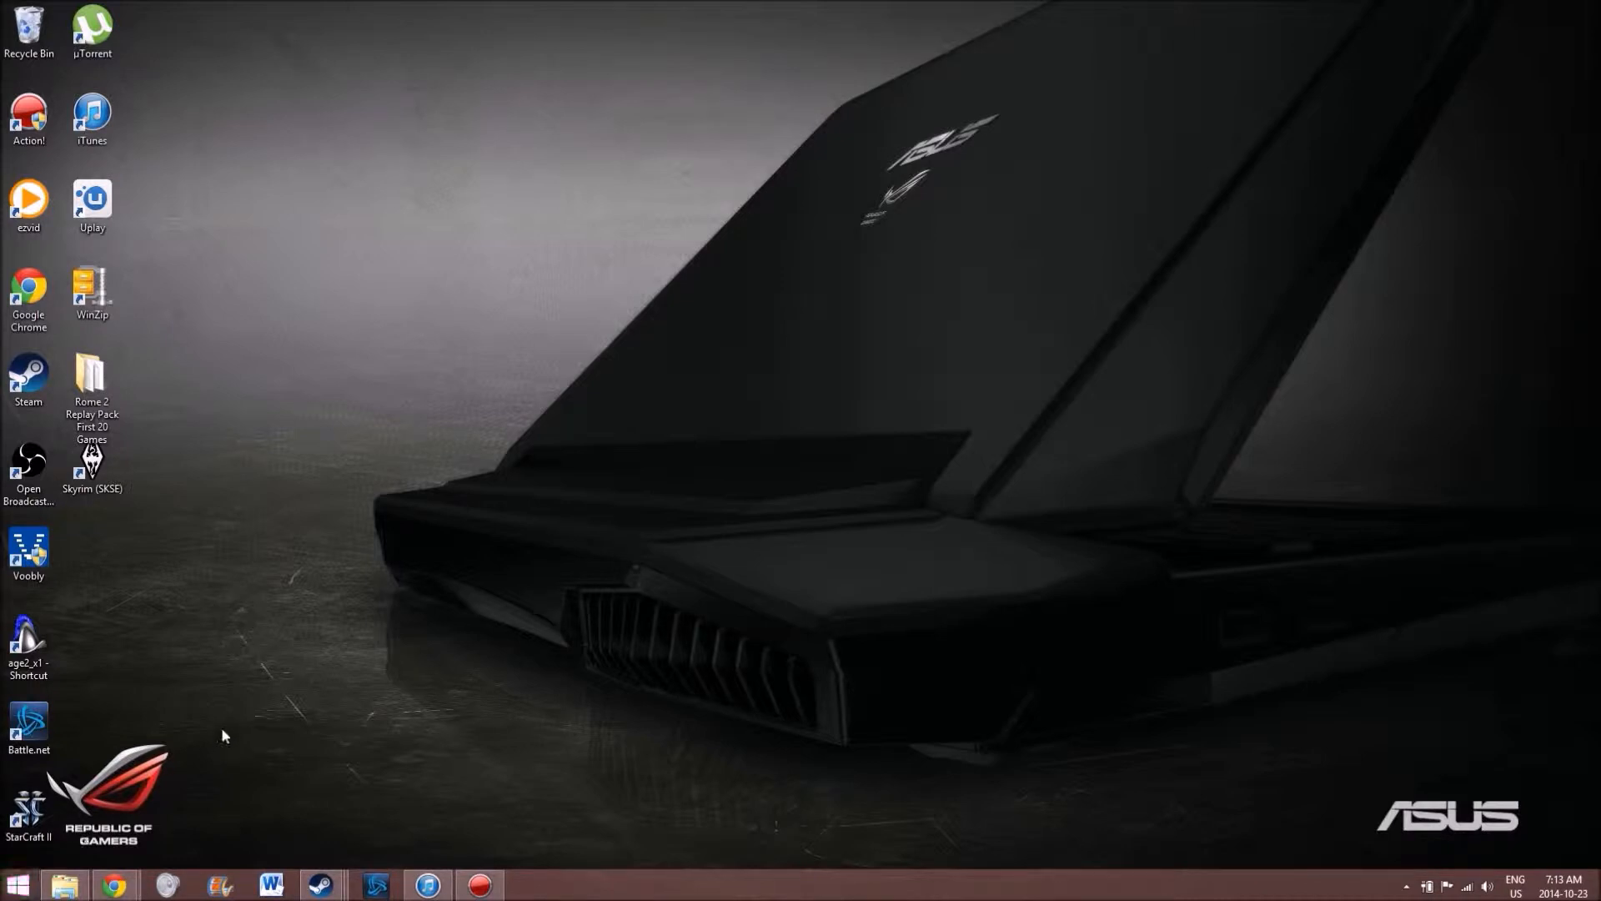
Step: Run 'appdata' from the Start menu's Run box to open the AppData folder
right_click(15, 883)
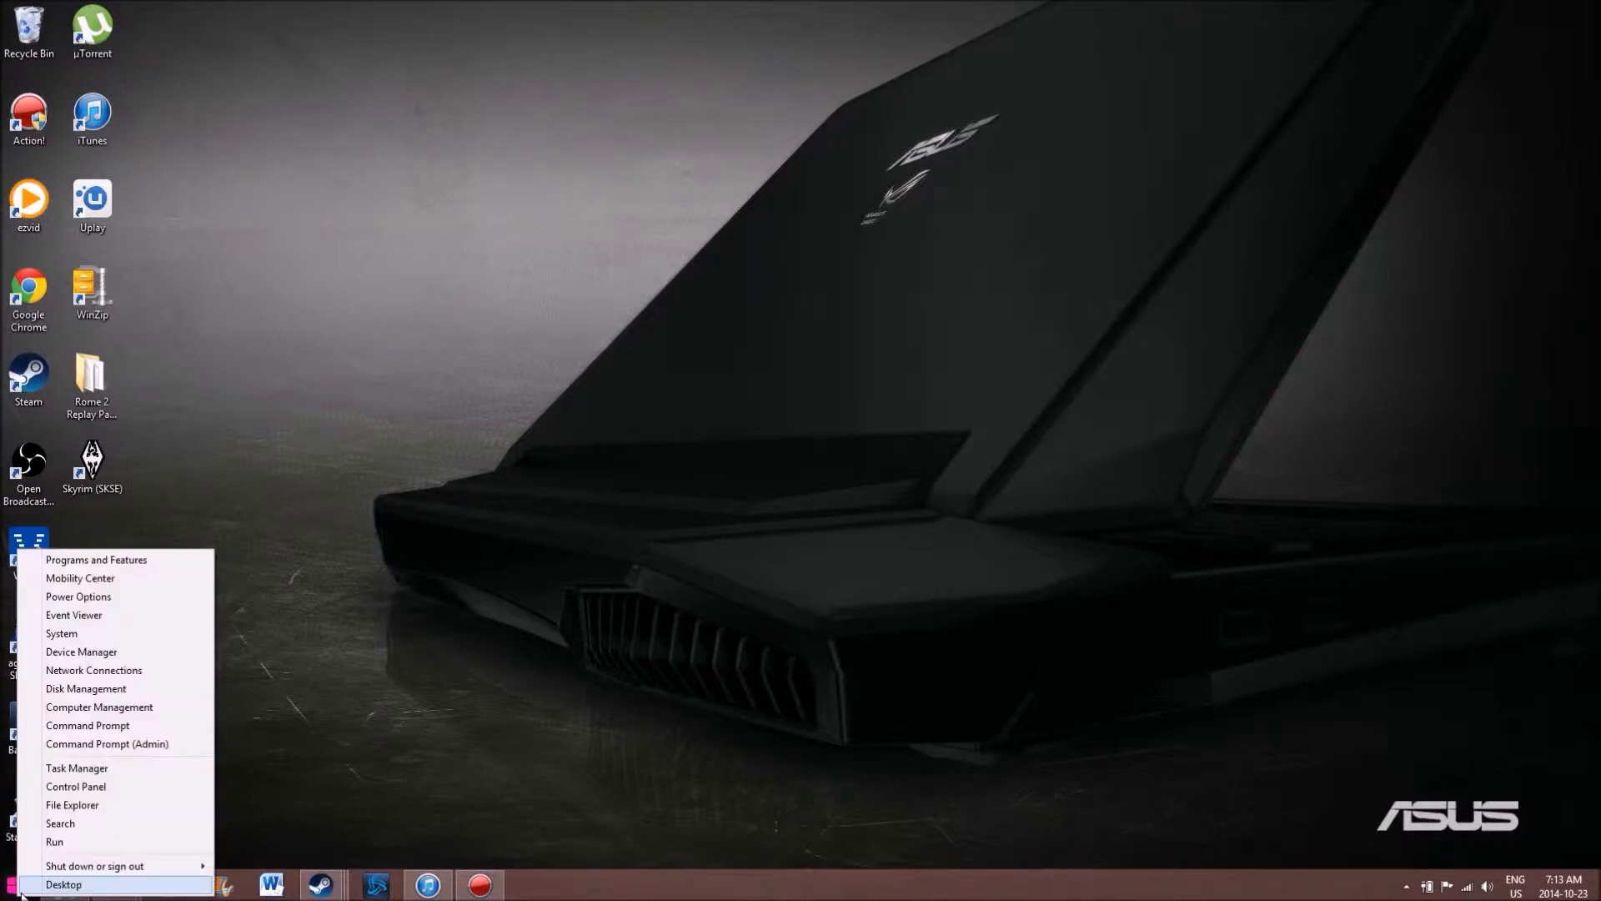
click(54, 842)
text(appdata)
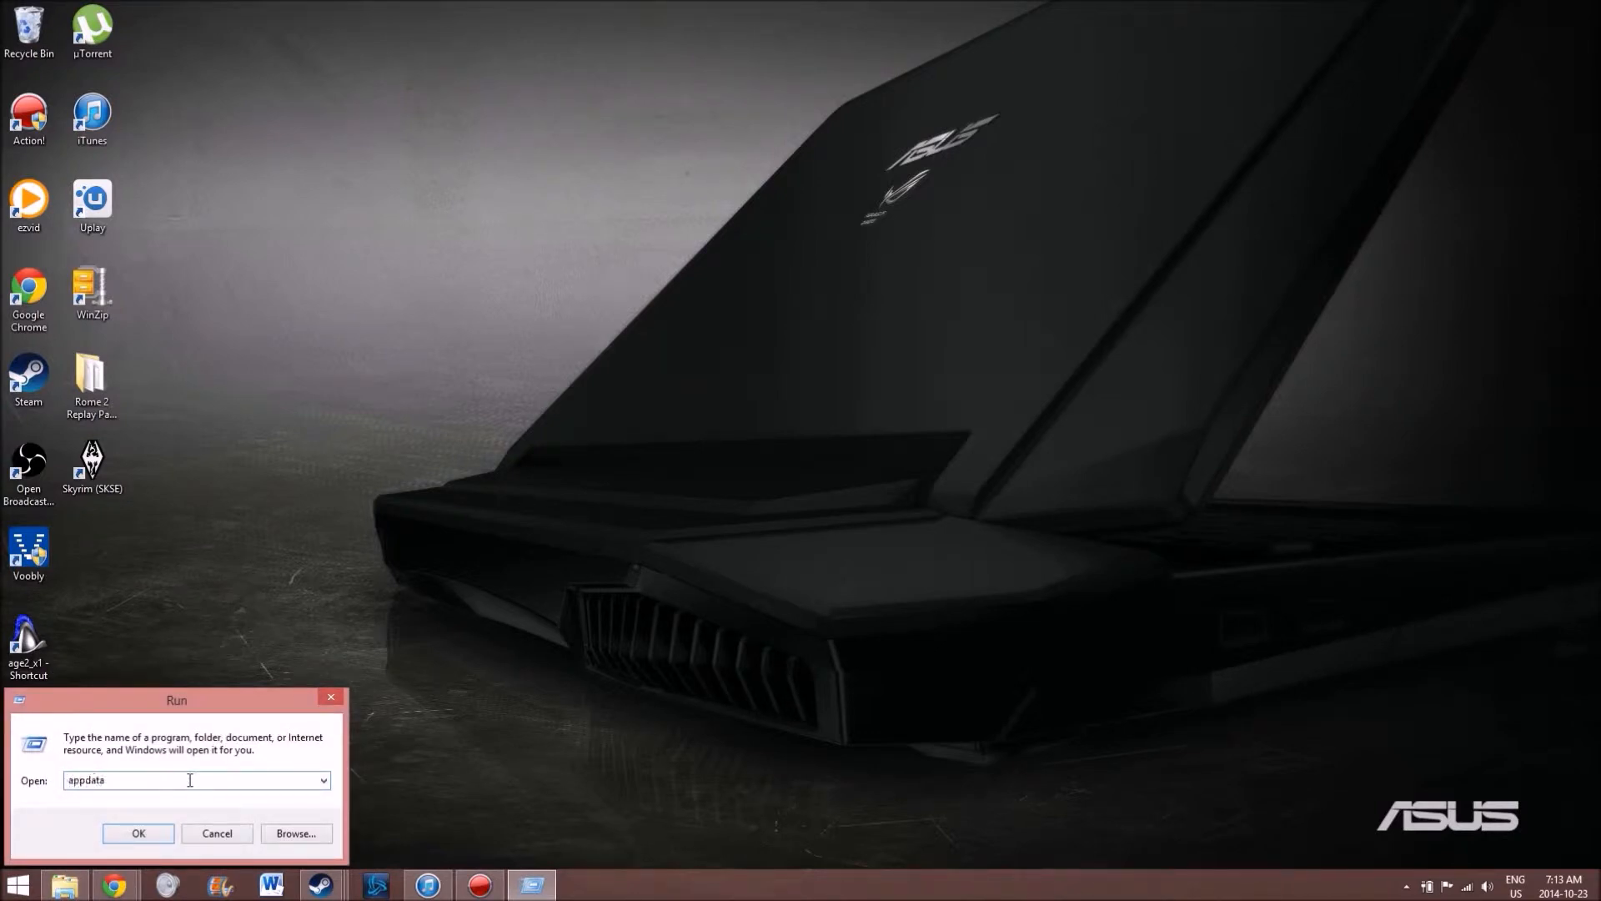
triple_click(190, 780)
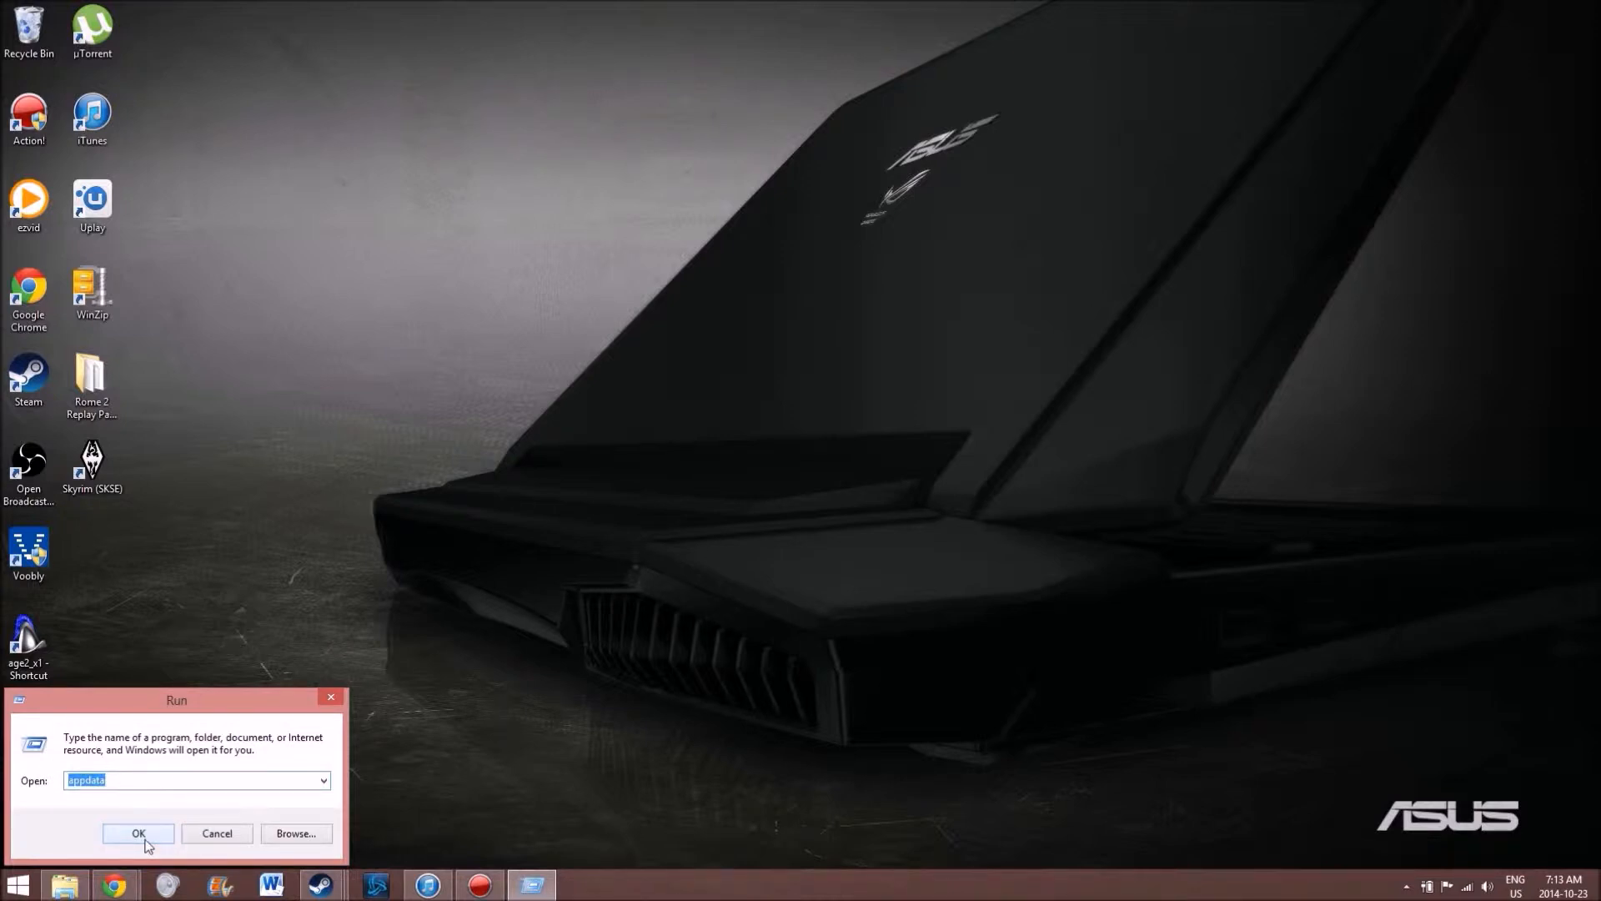
mouse_move(142, 829)
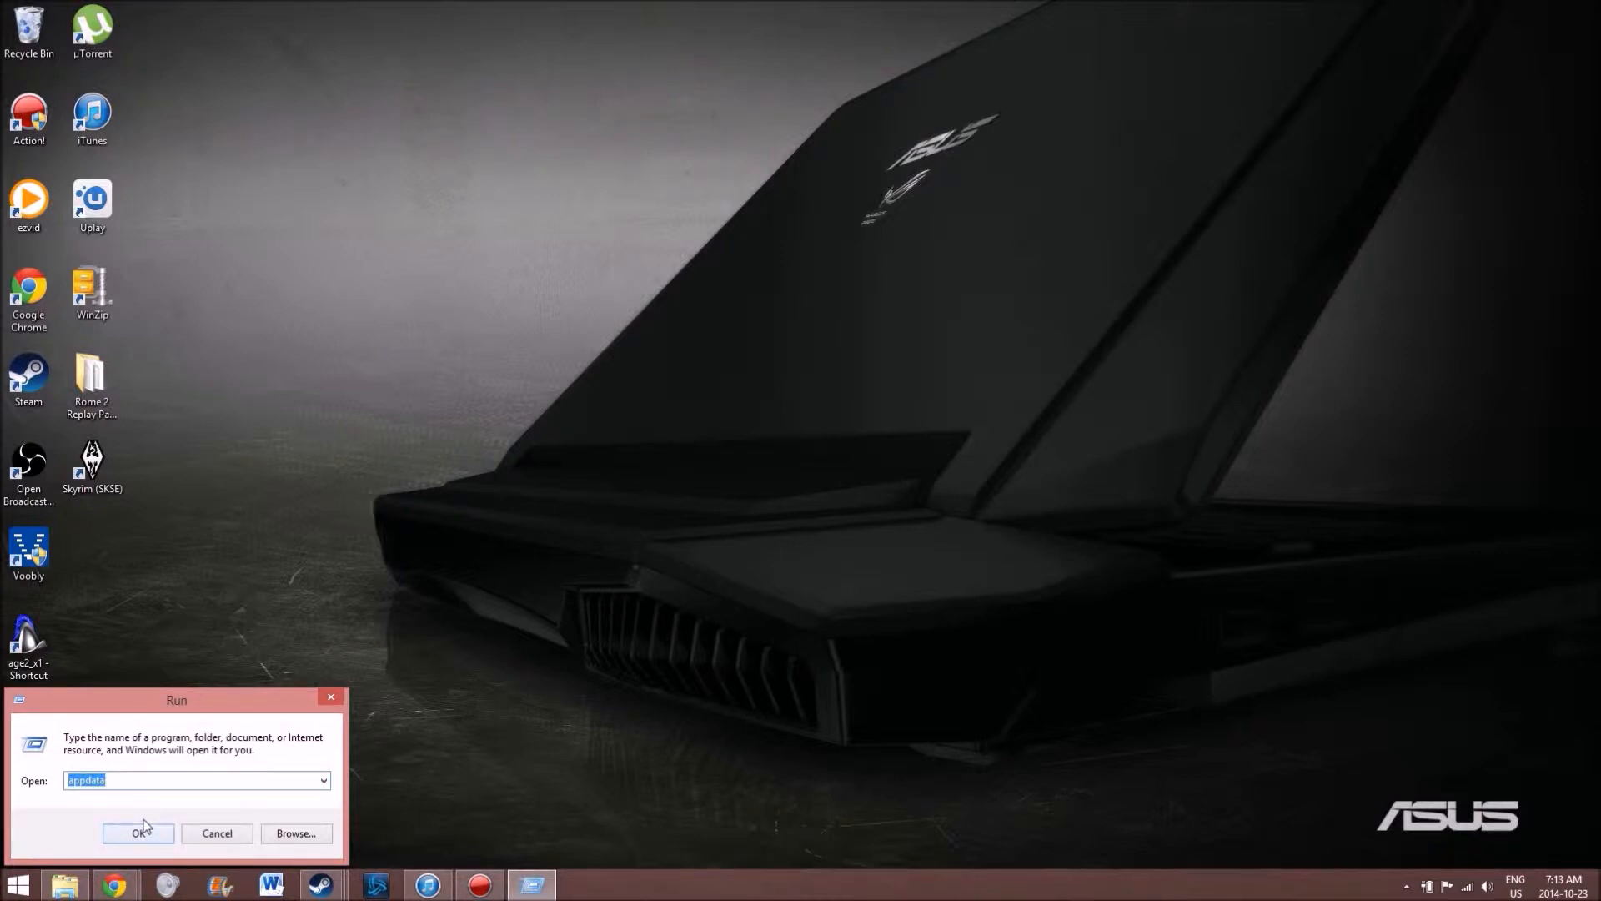
click(139, 832)
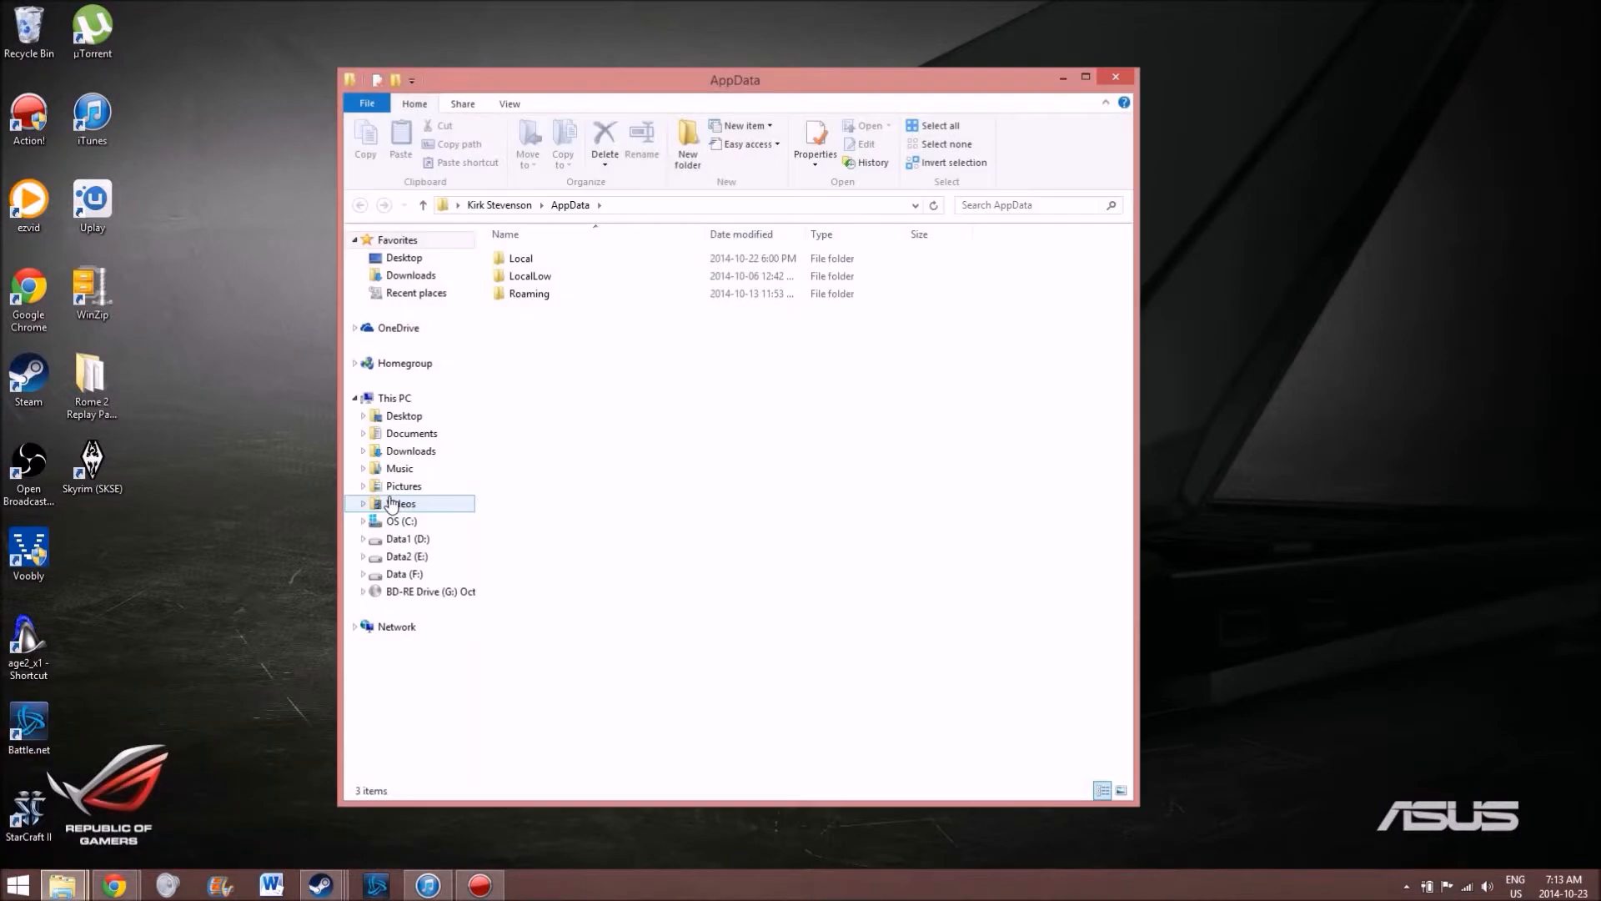
Step: Navigate into Roaming, then The Creative Assembly, then Rome2
click(528, 293)
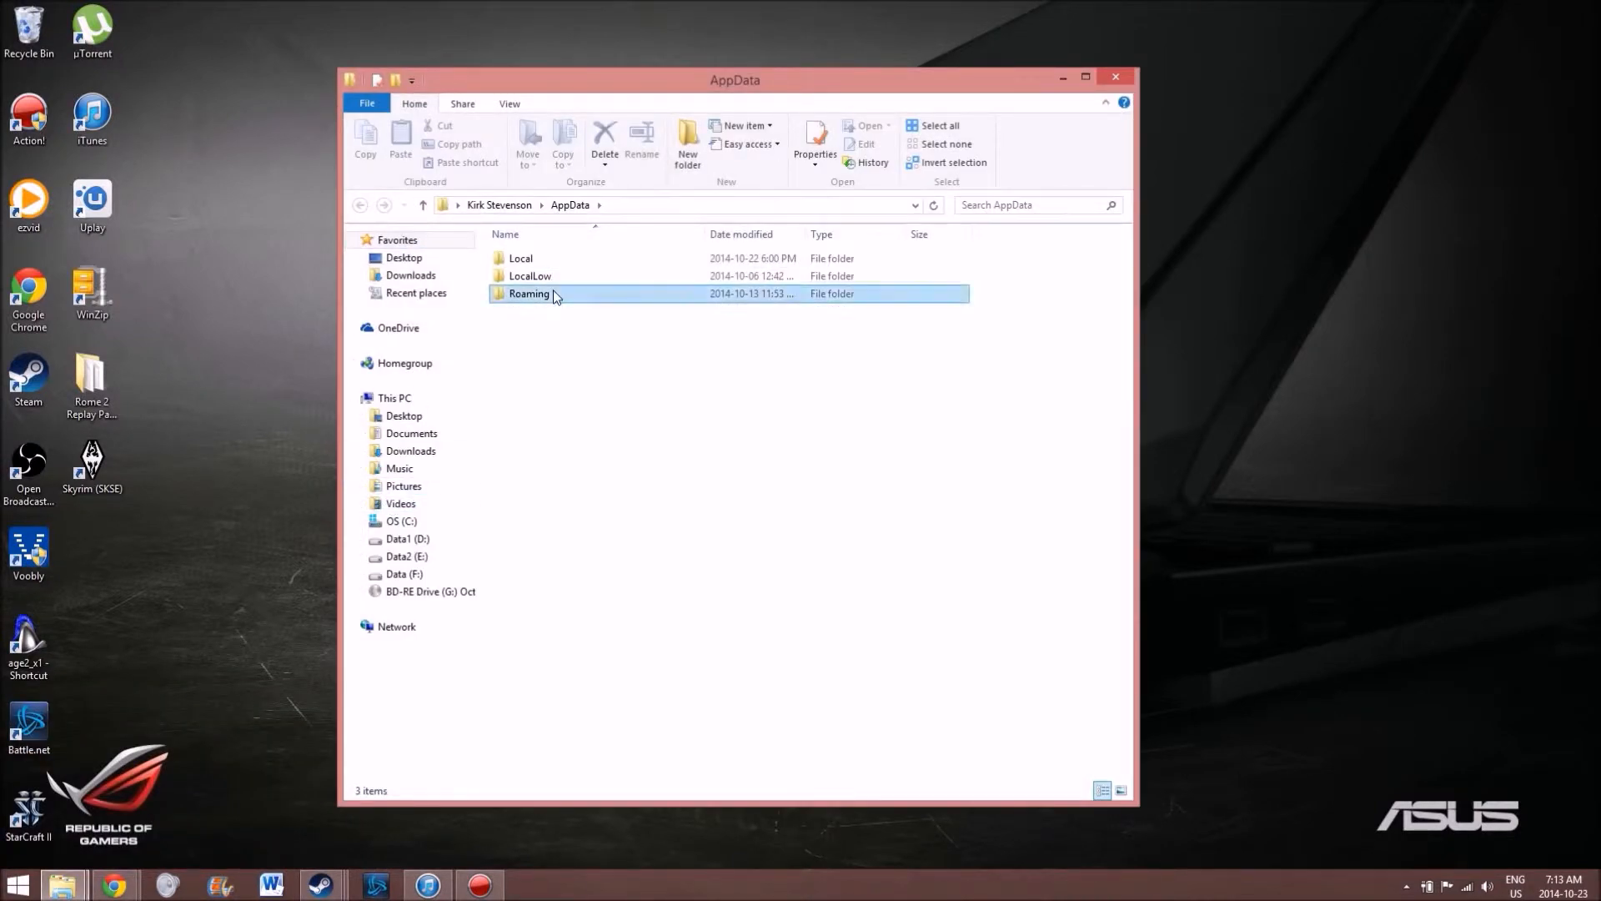
double_click(528, 293)
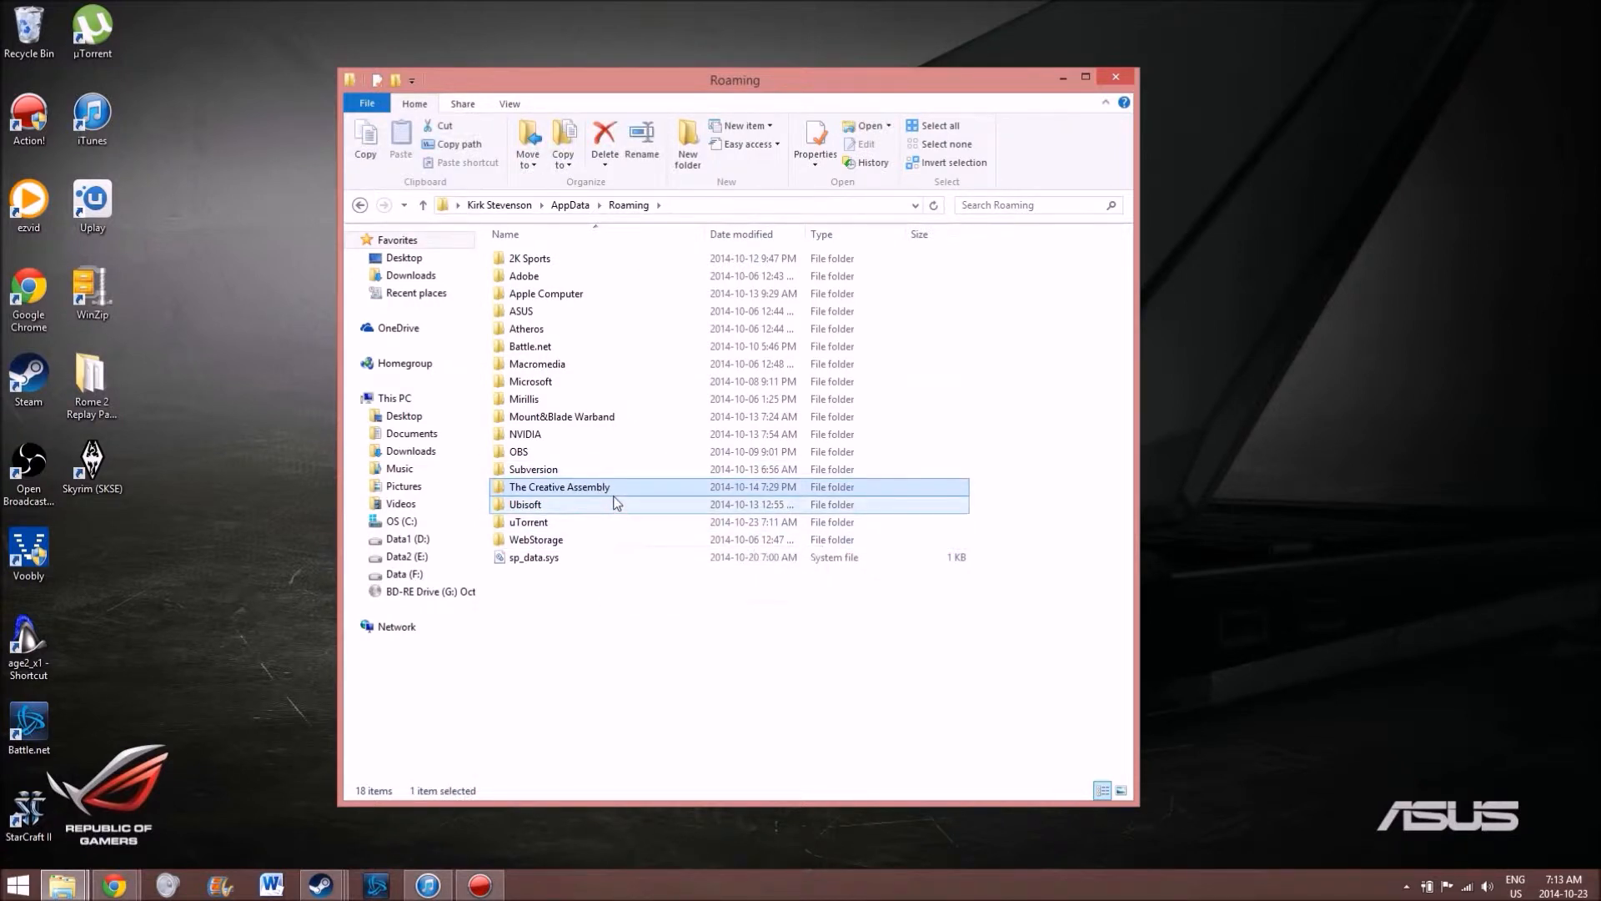
mouse_move(614, 510)
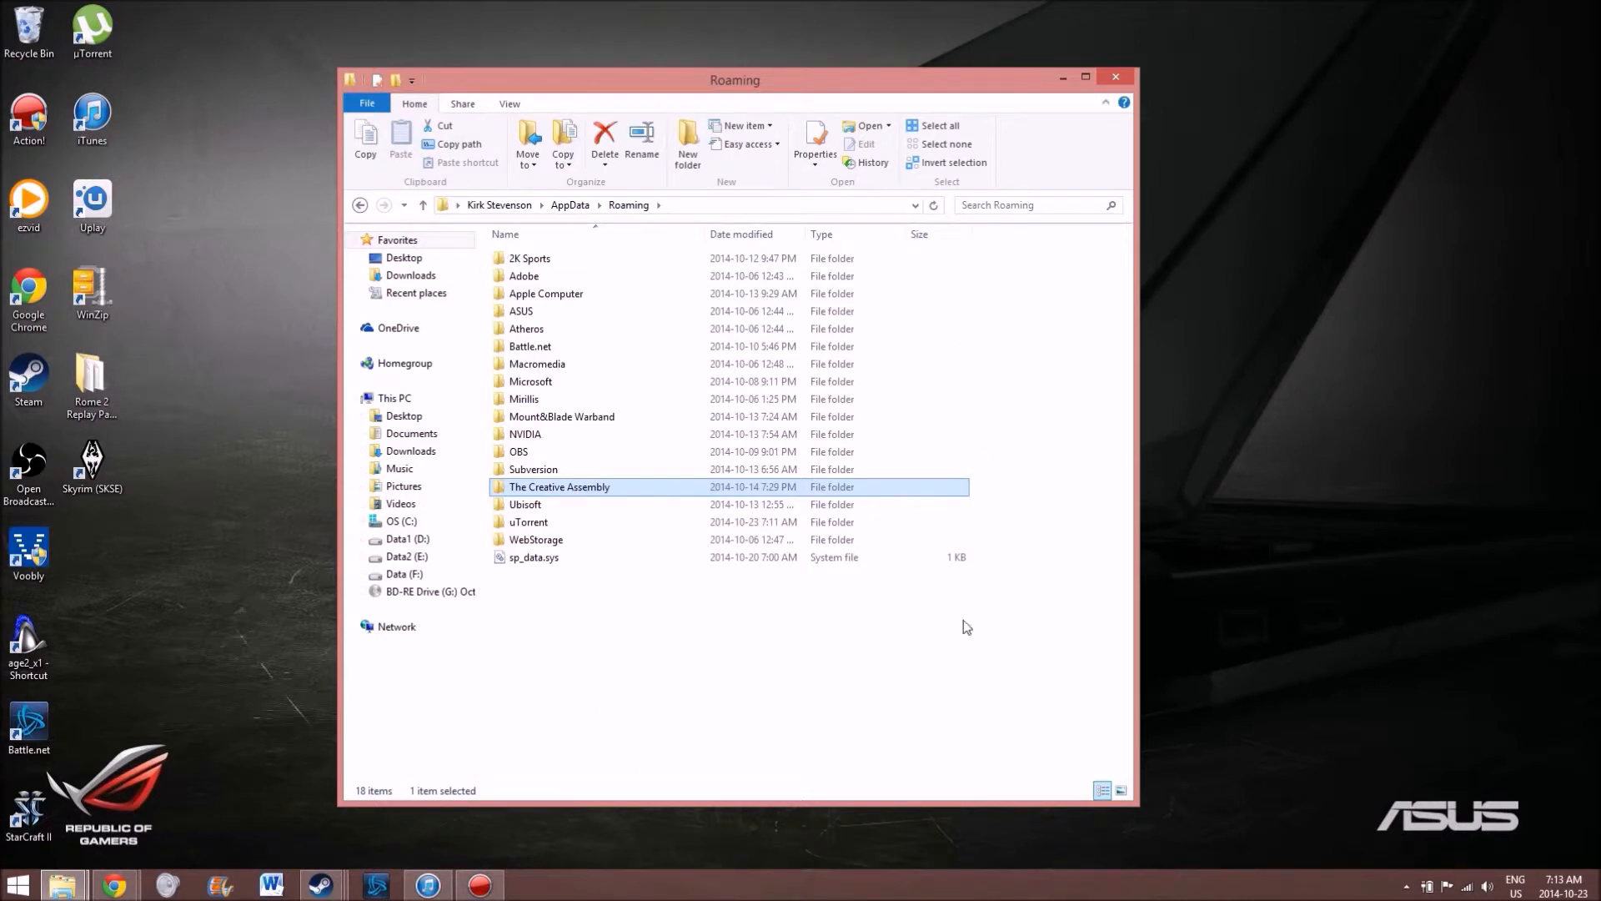
mouse_move(514, 491)
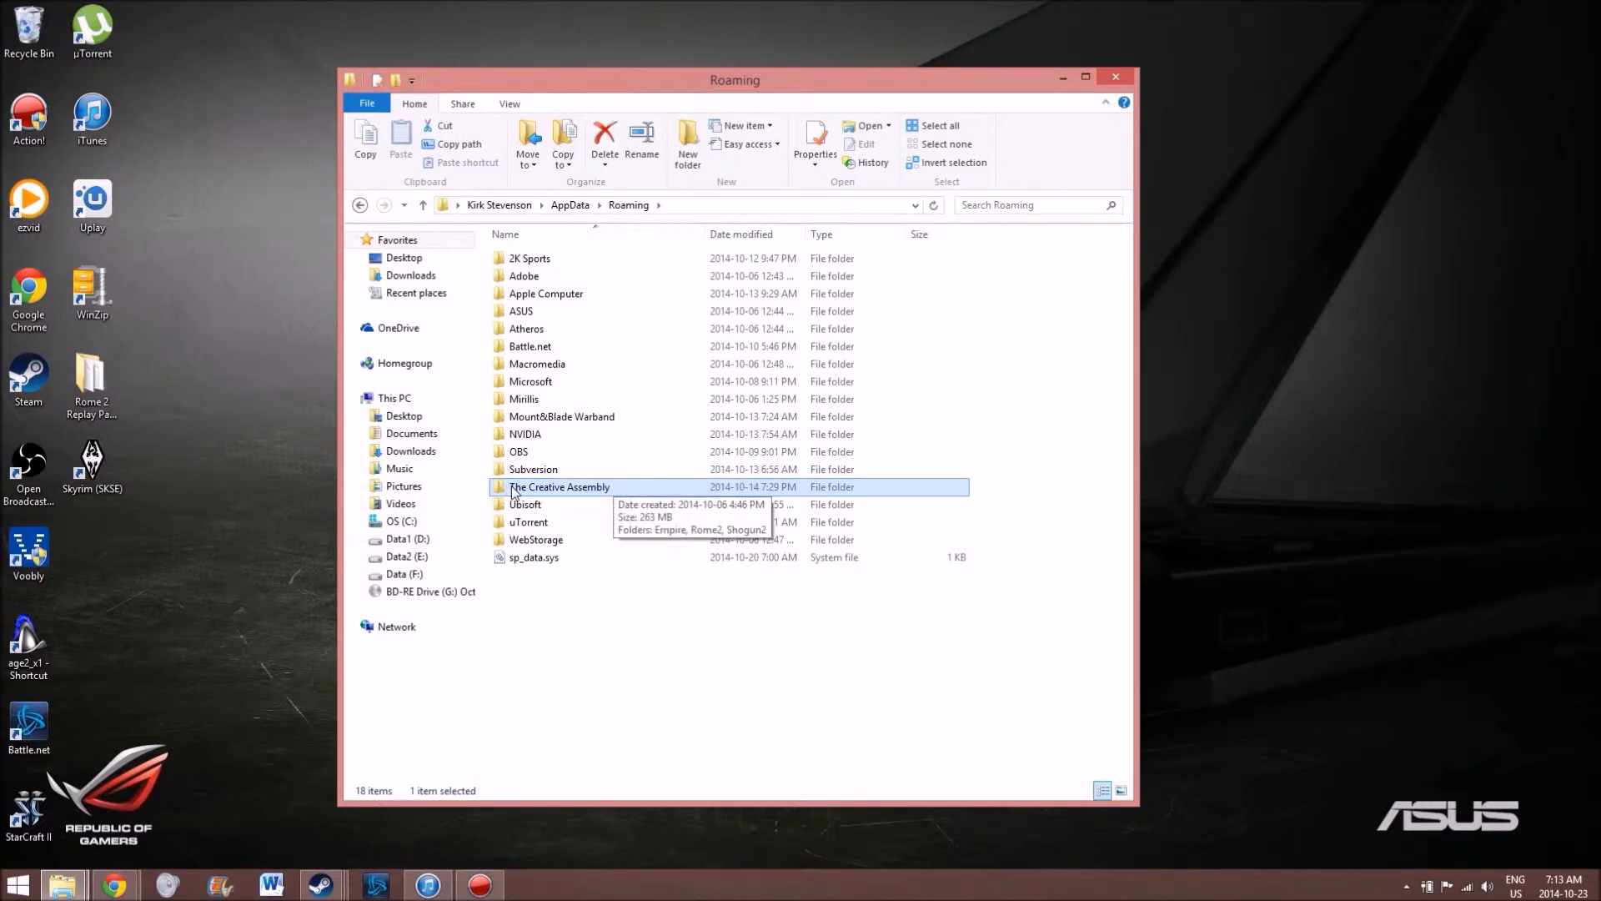
double_click(558, 487)
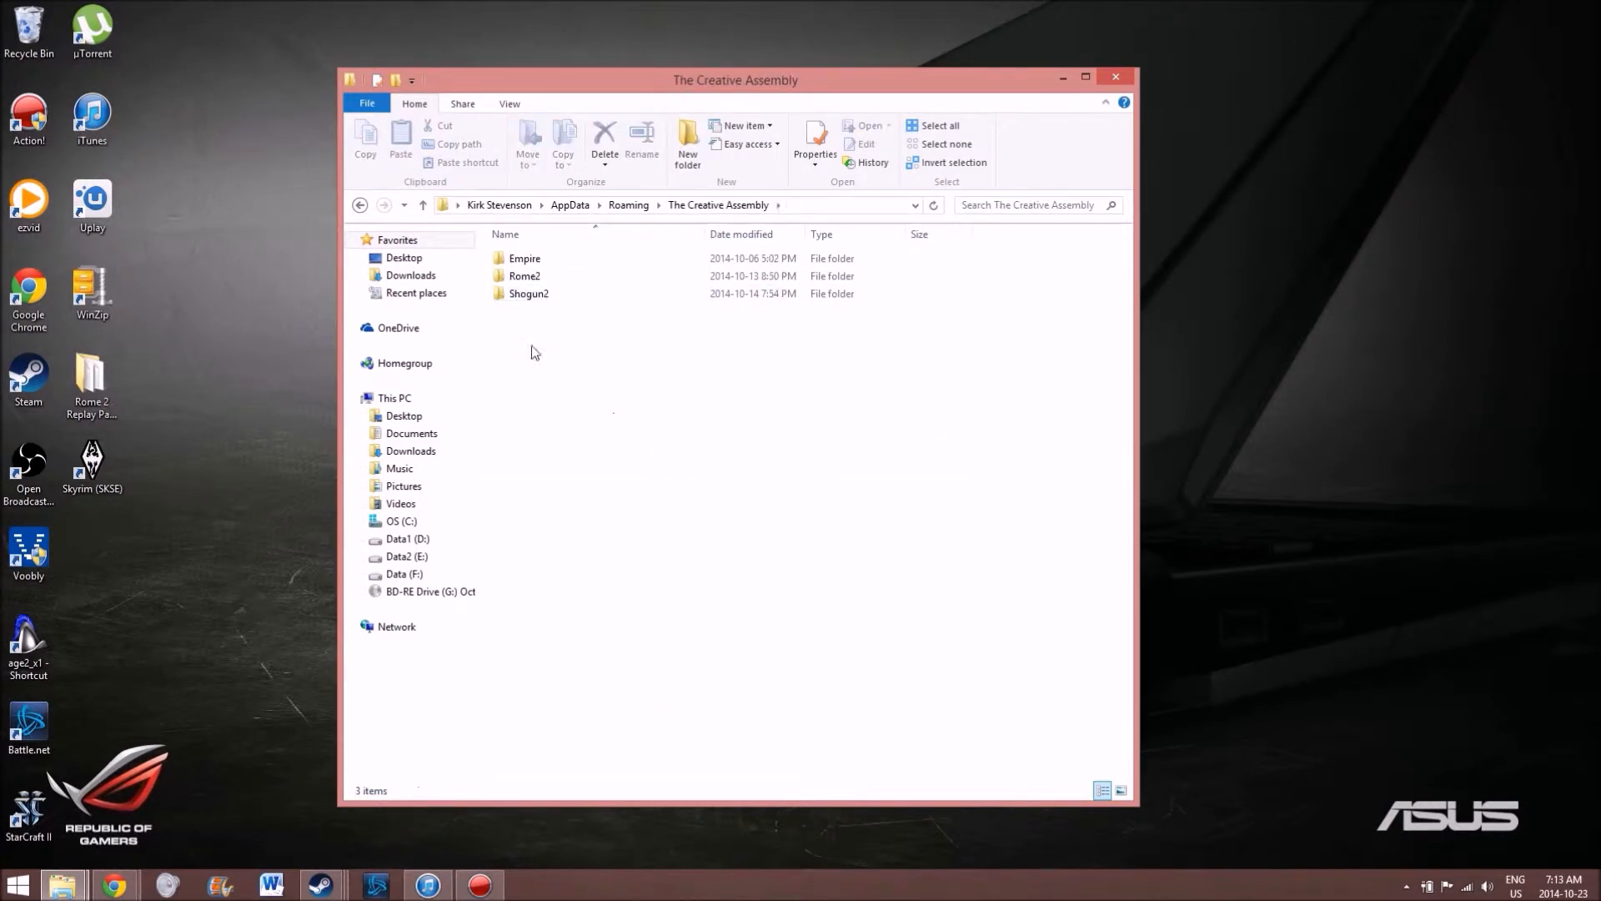
mouse_move(665, 391)
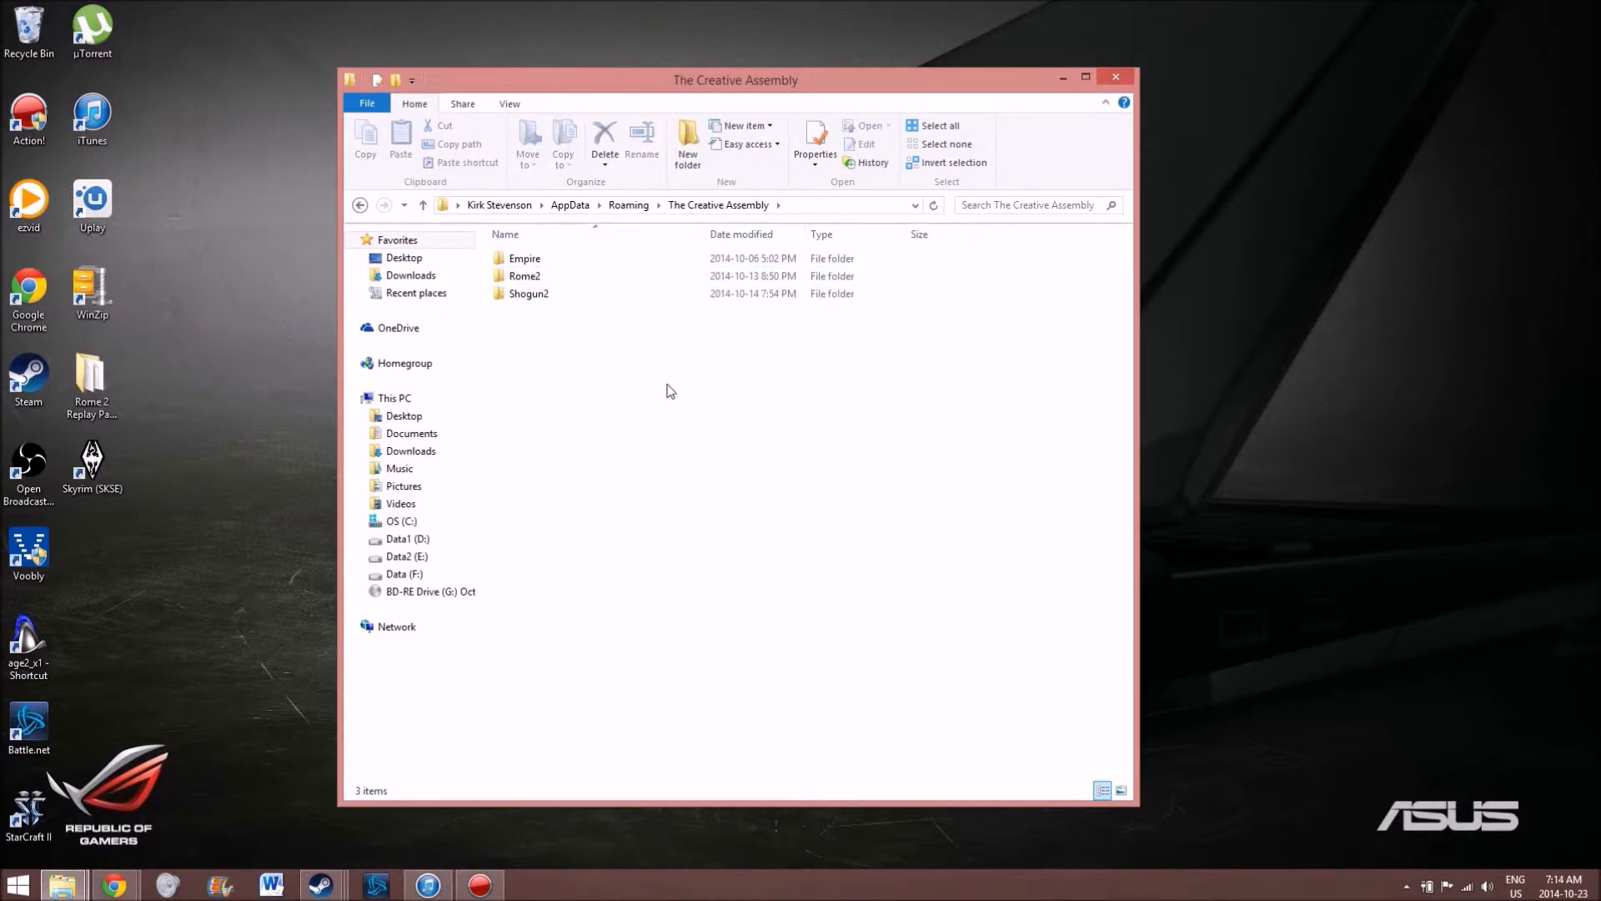
double_click(525, 276)
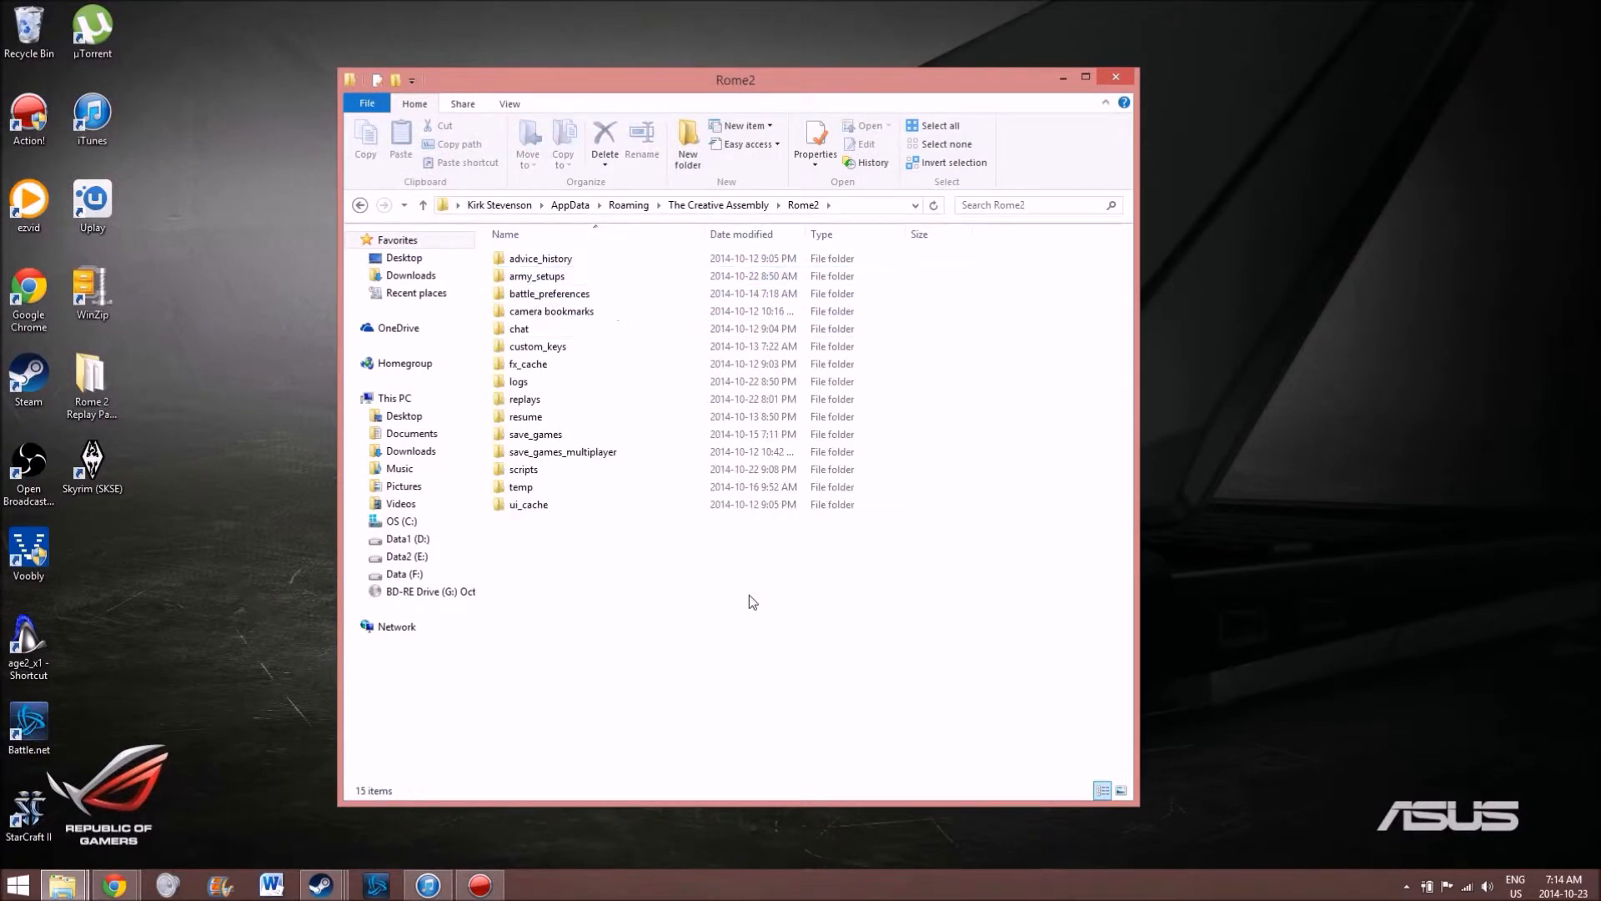
Step: Open the replays folder and browse its 63 .replay files, selecting recent ones
double_click(524, 399)
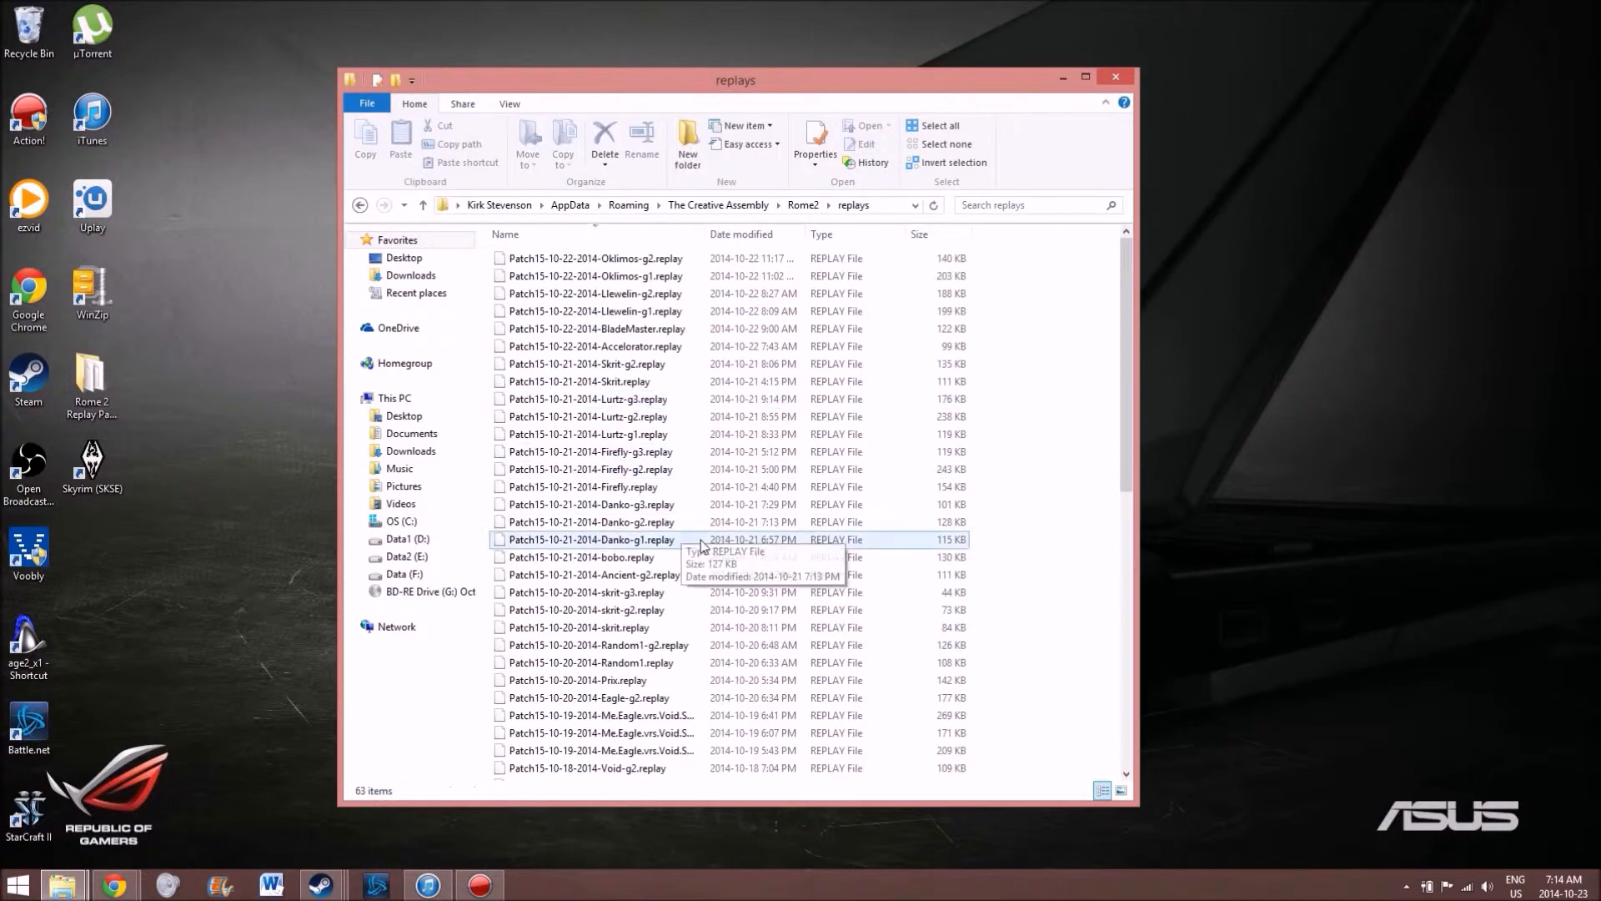
scroll(down, 3)
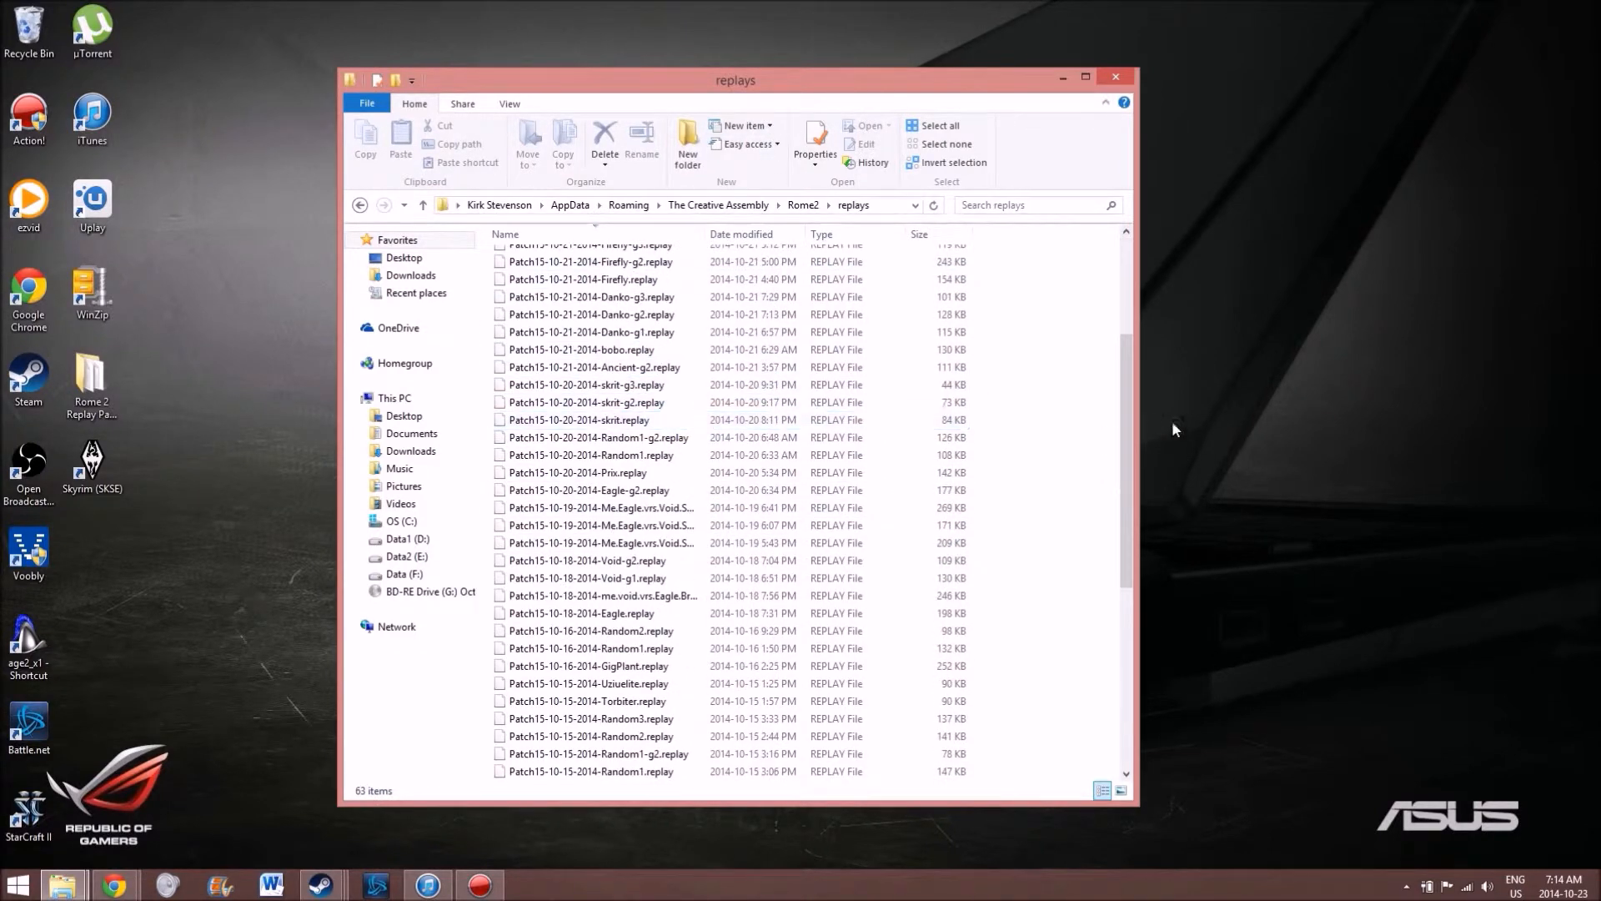
scroll(down, 3)
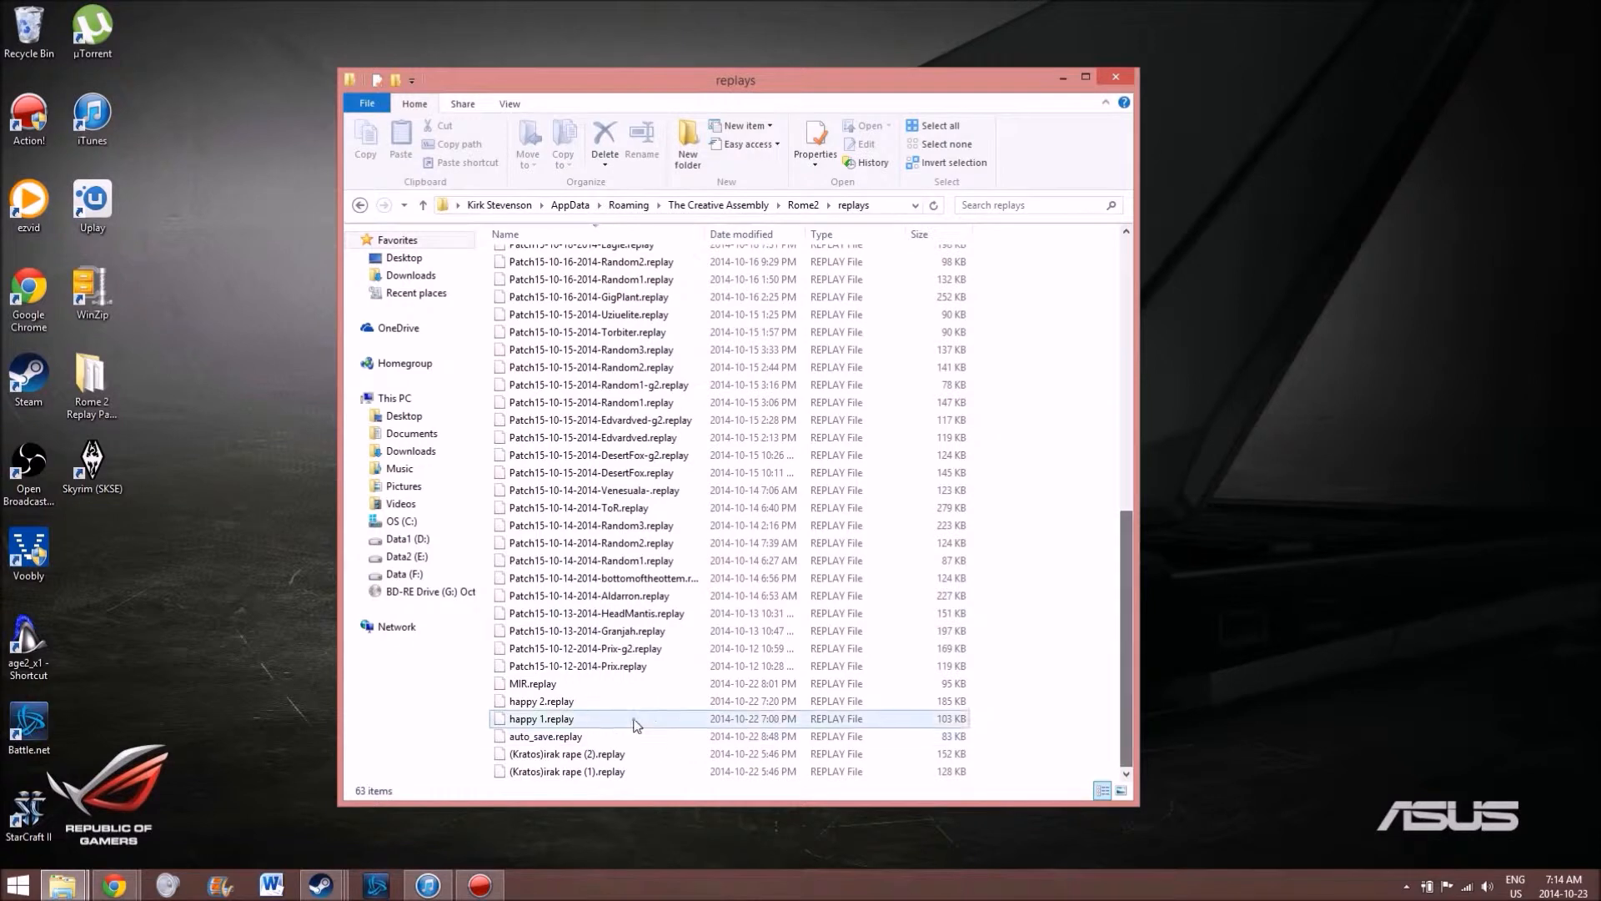
click(541, 701)
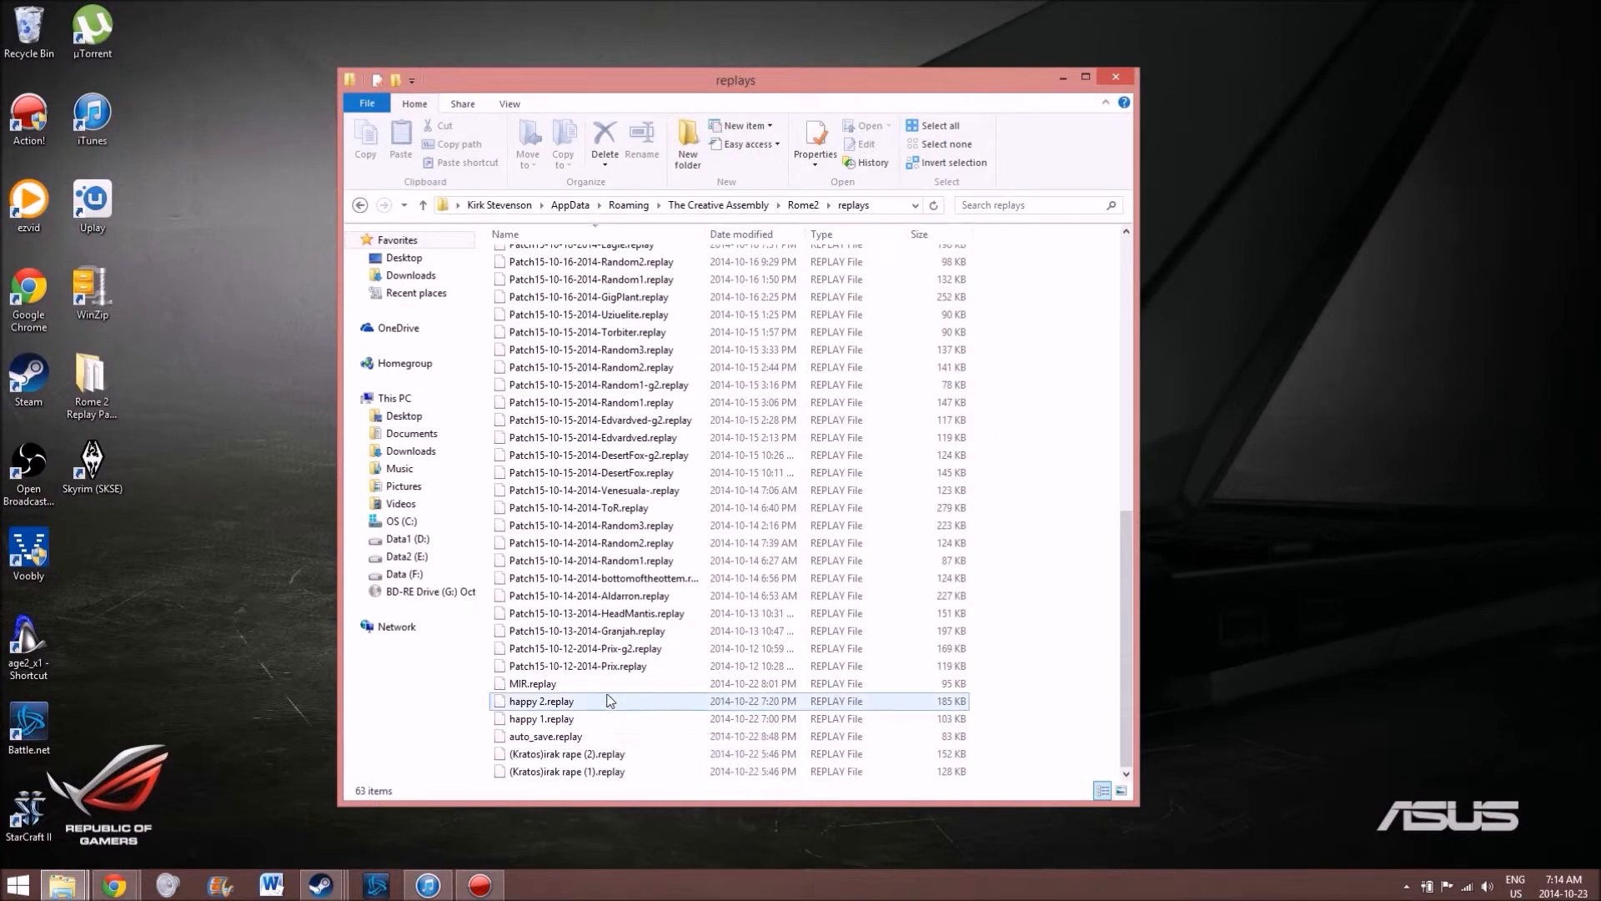
click(531, 683)
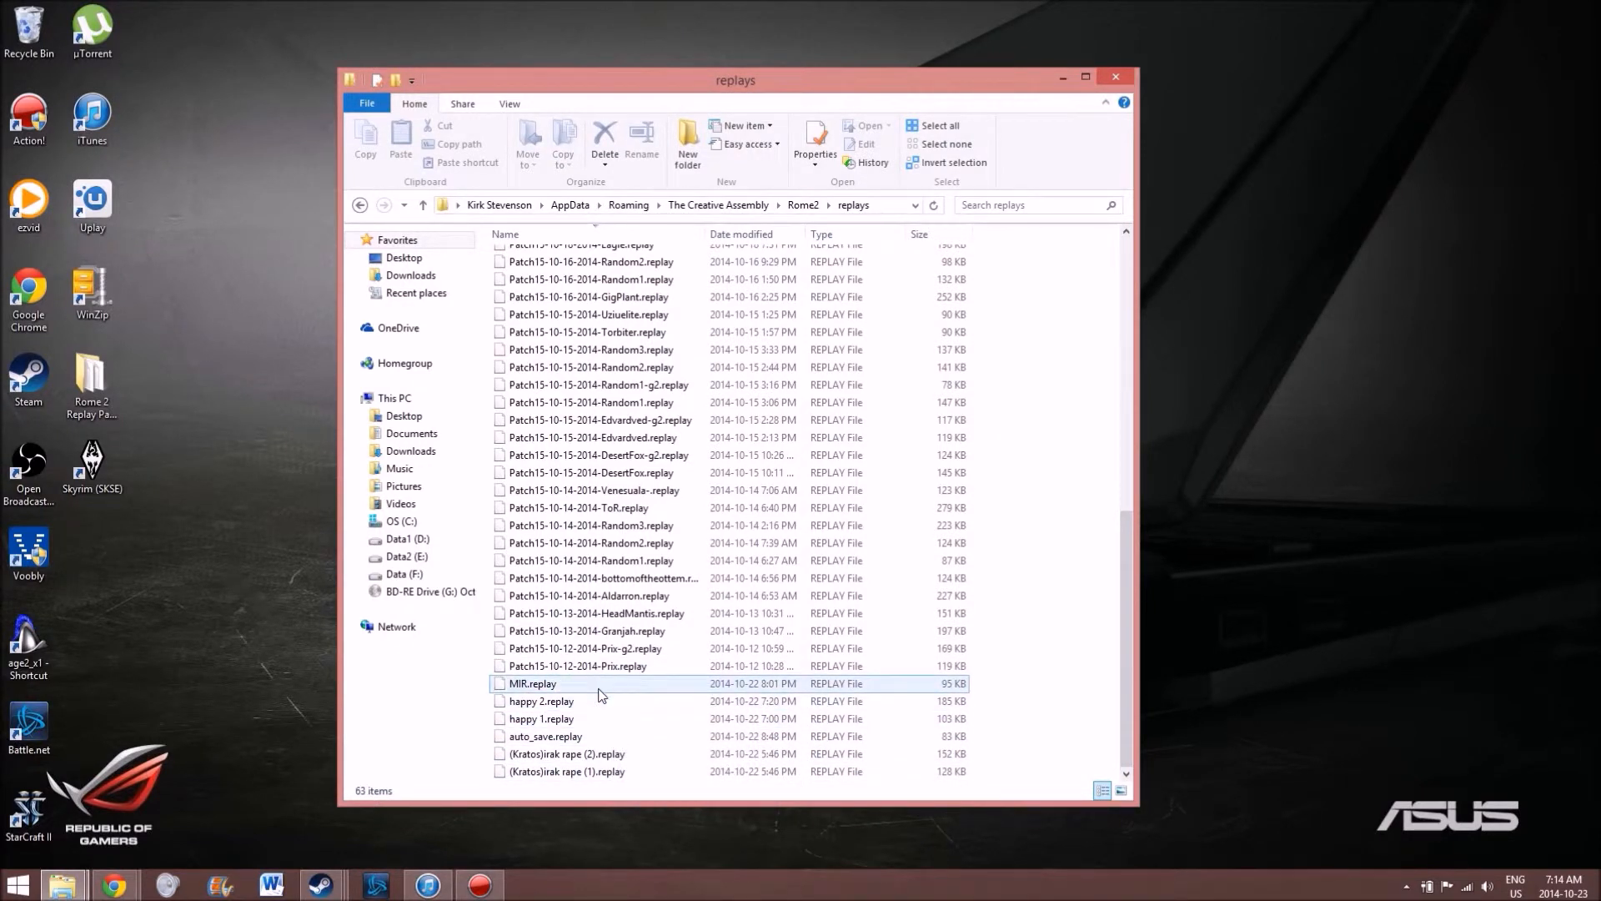
scroll(up, 3)
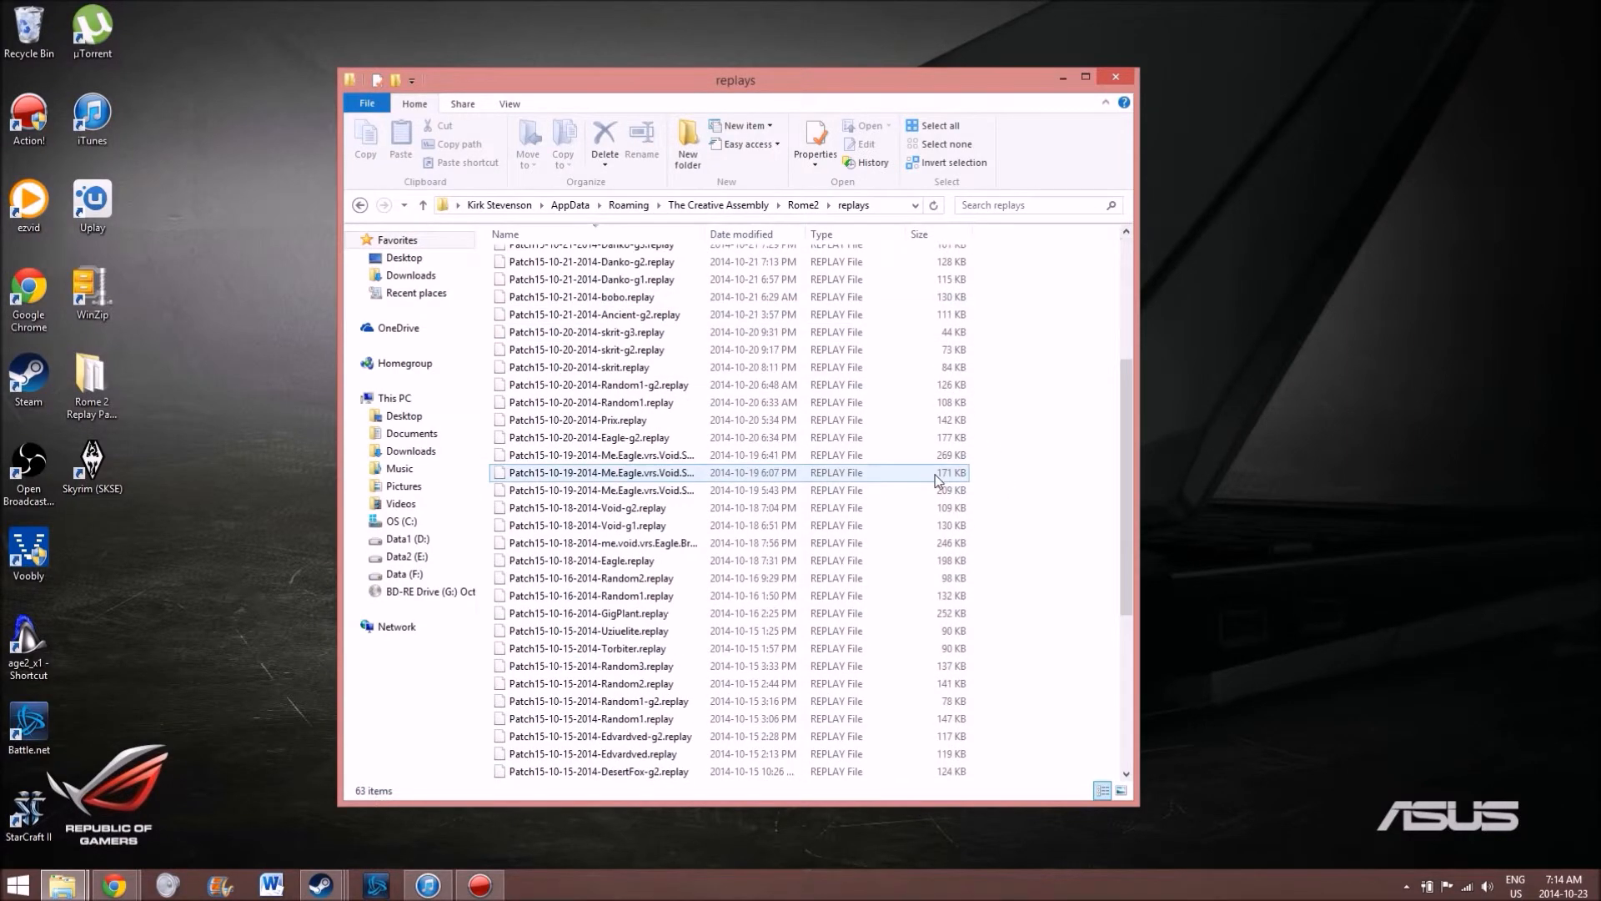
scroll(down, 3)
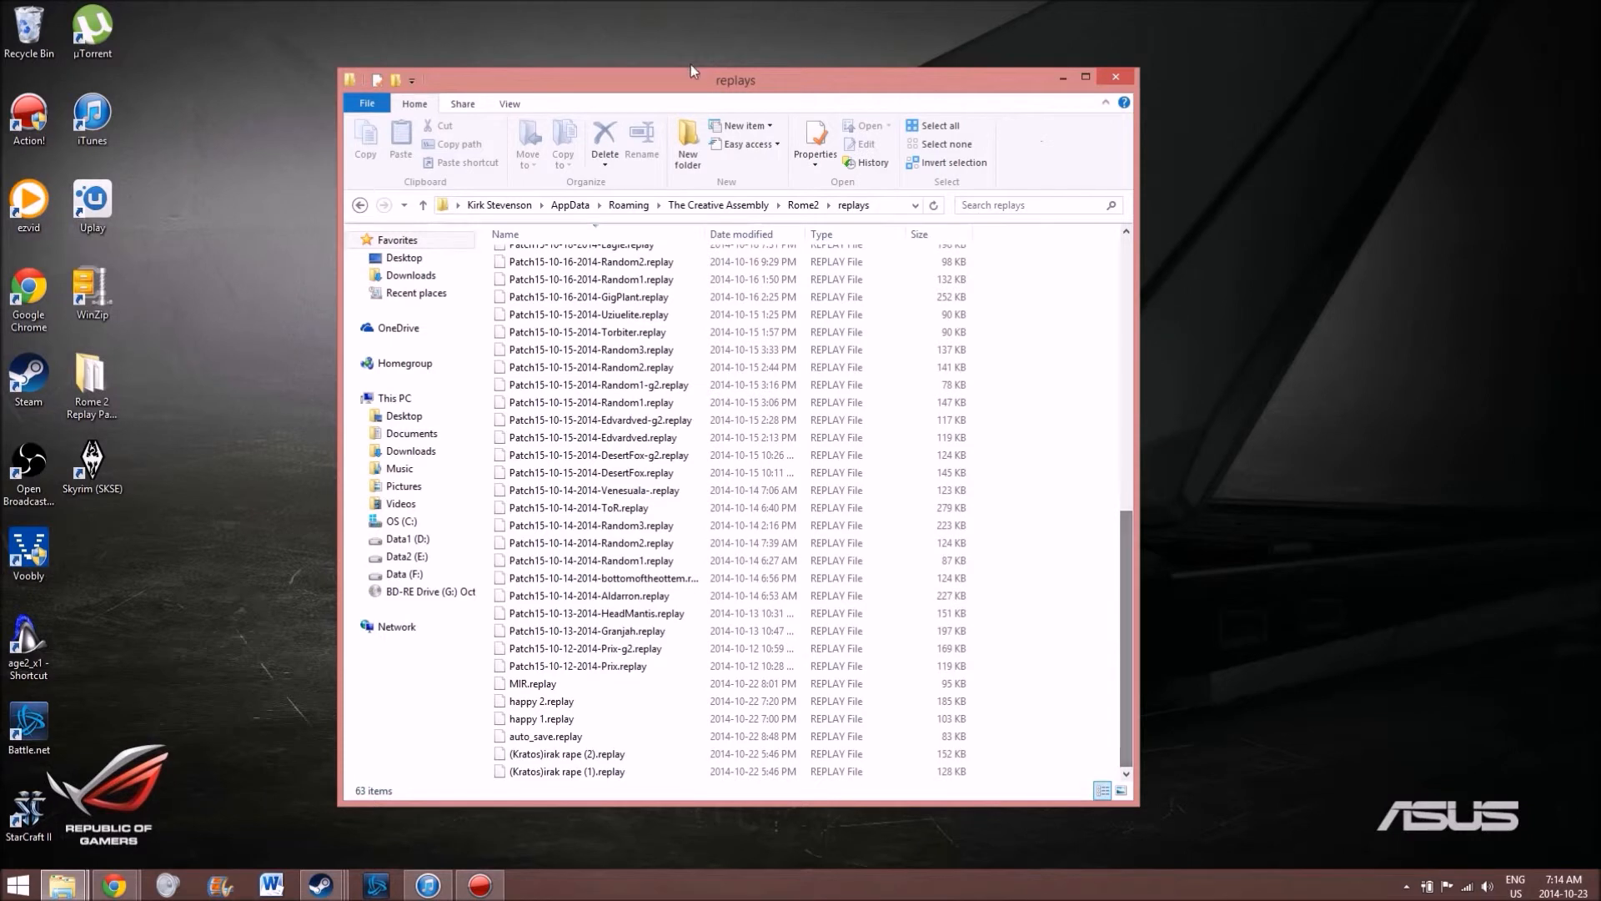
Step: Snap replays to the right half and show Downloads in a second window on the left
click(1088, 76)
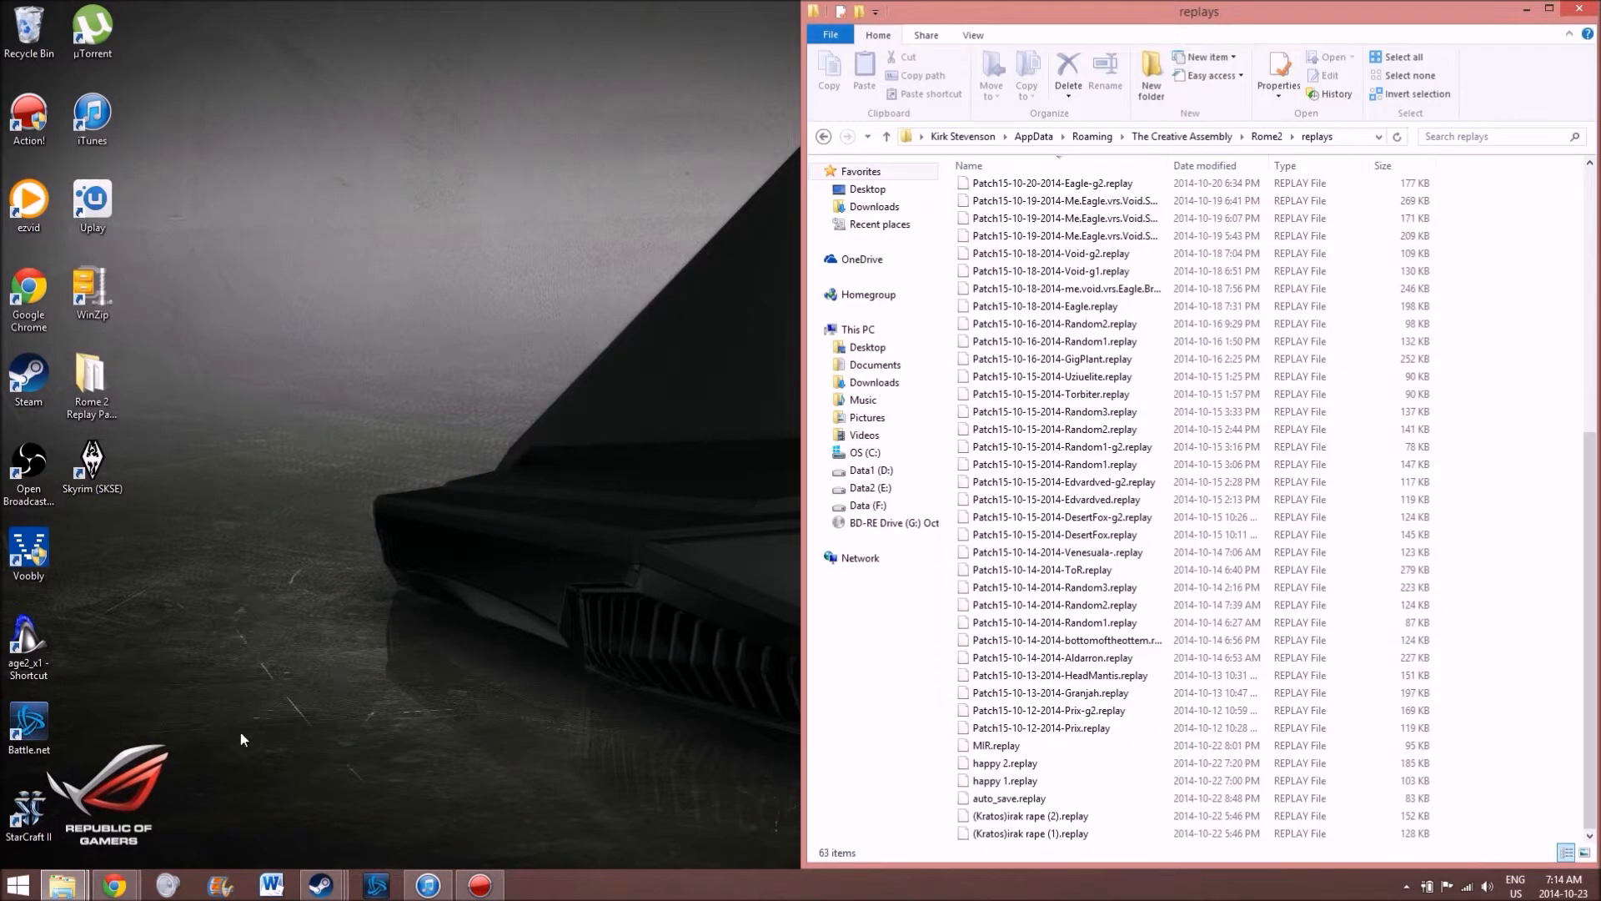
mouse_move(63, 884)
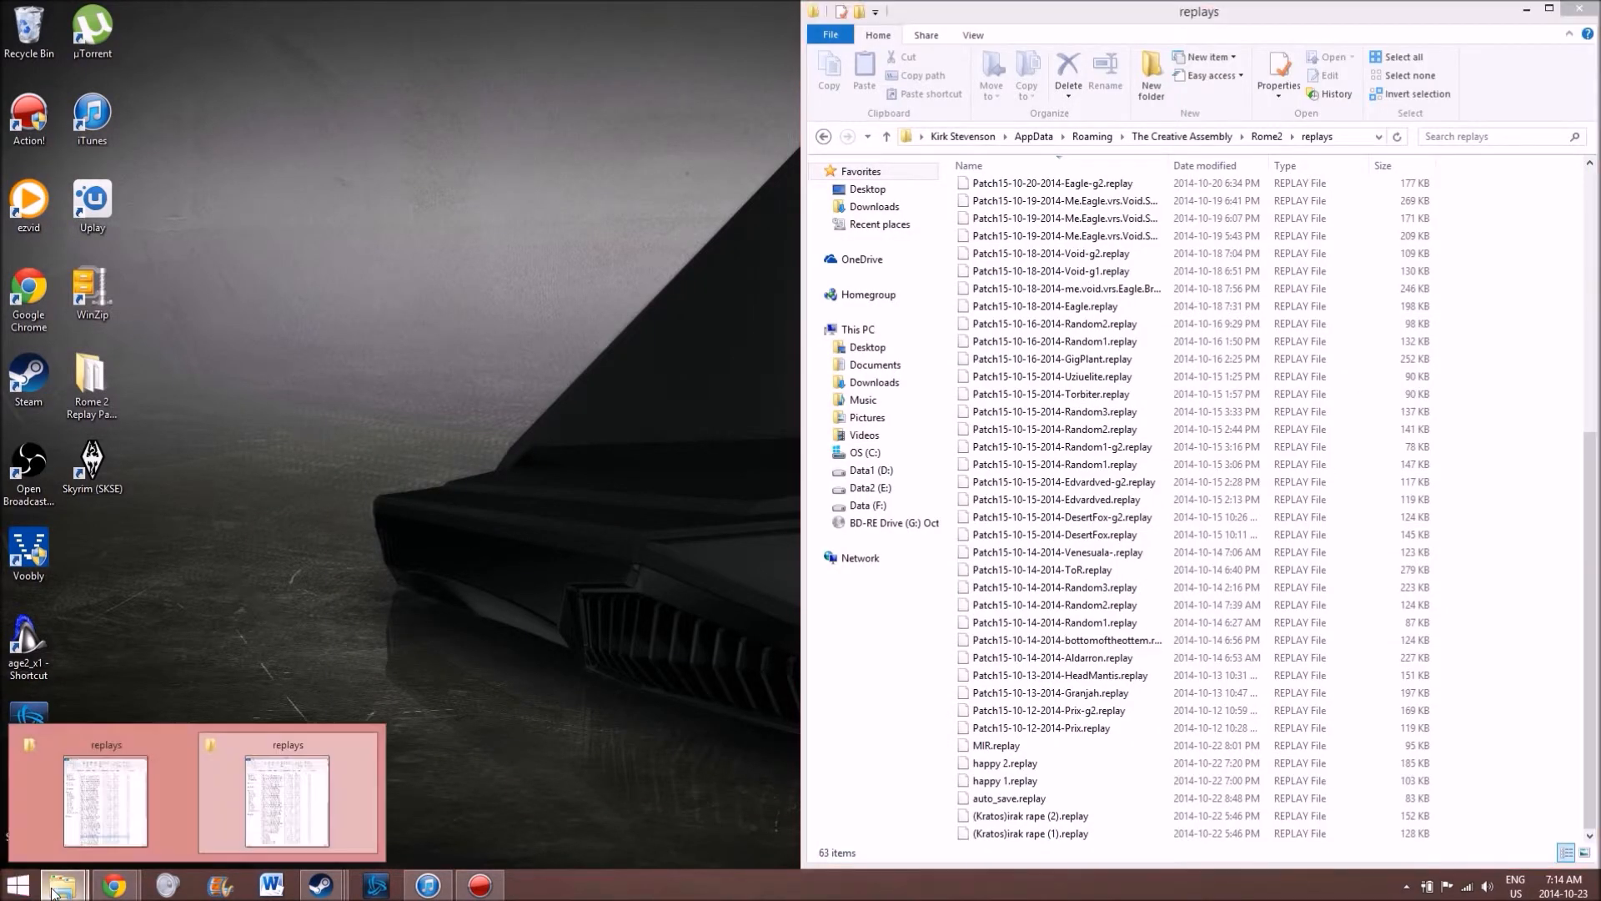
click(105, 802)
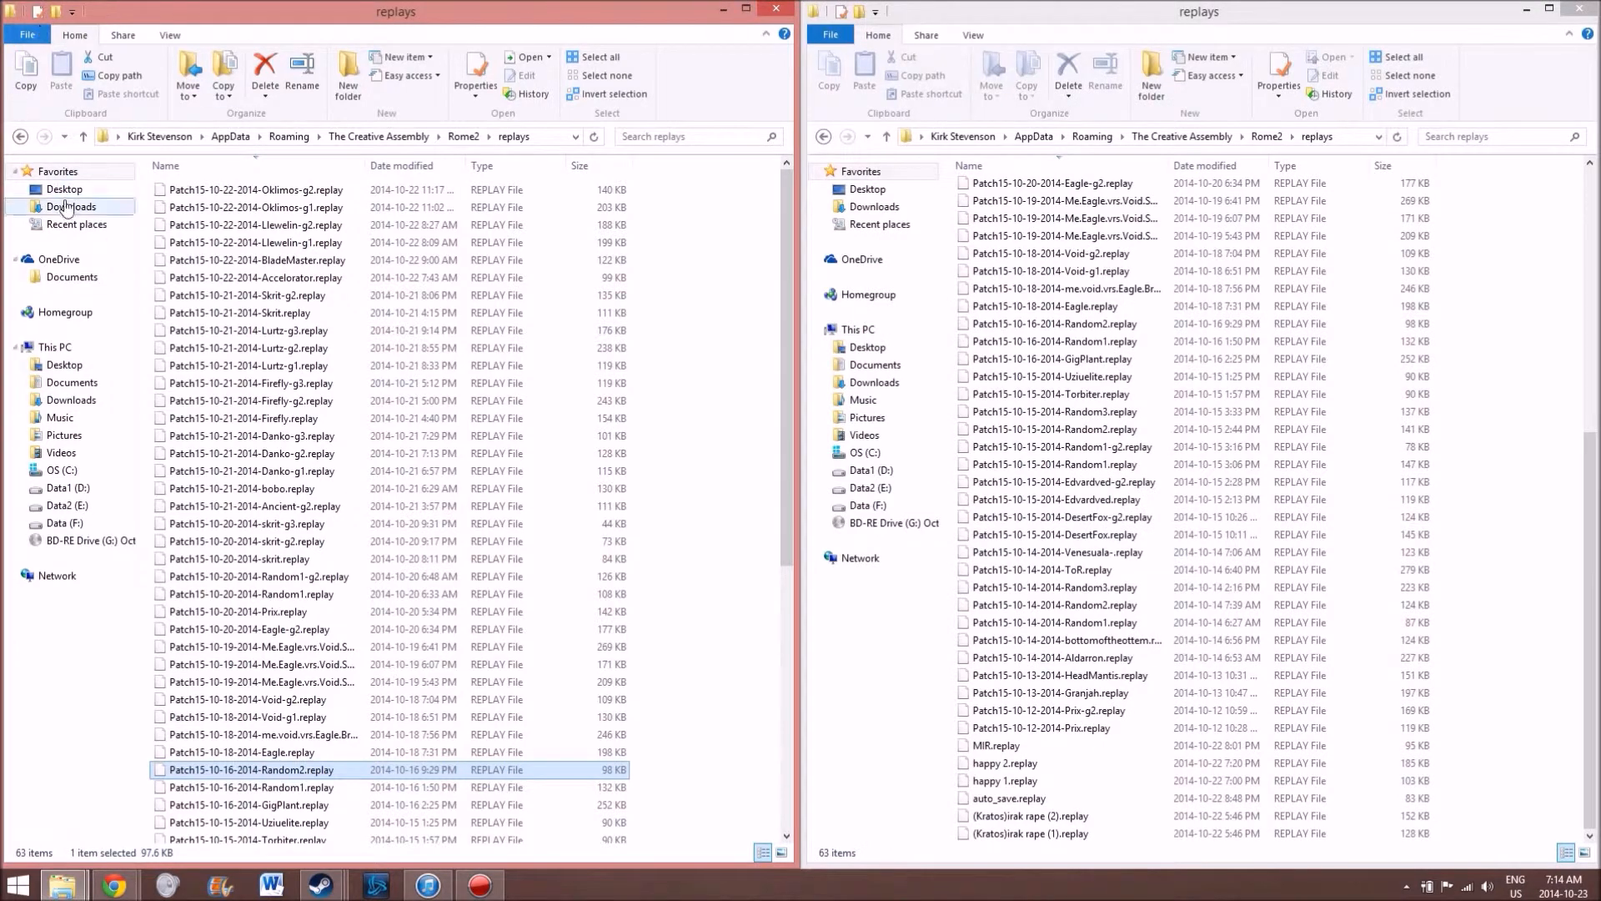
click(65, 206)
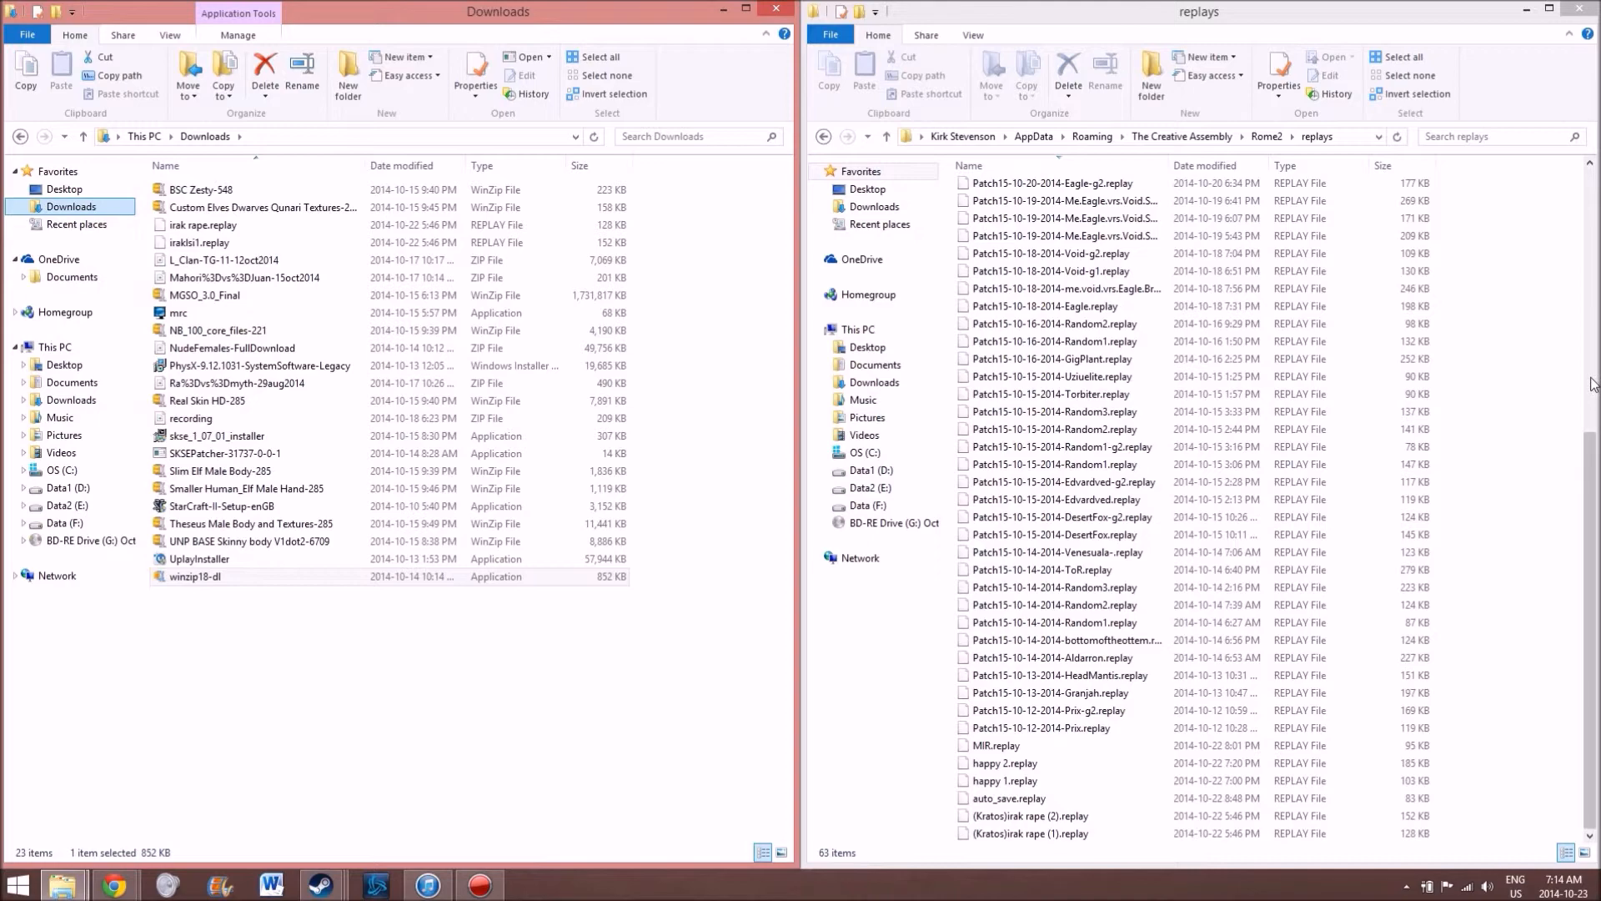
mouse_move(479, 884)
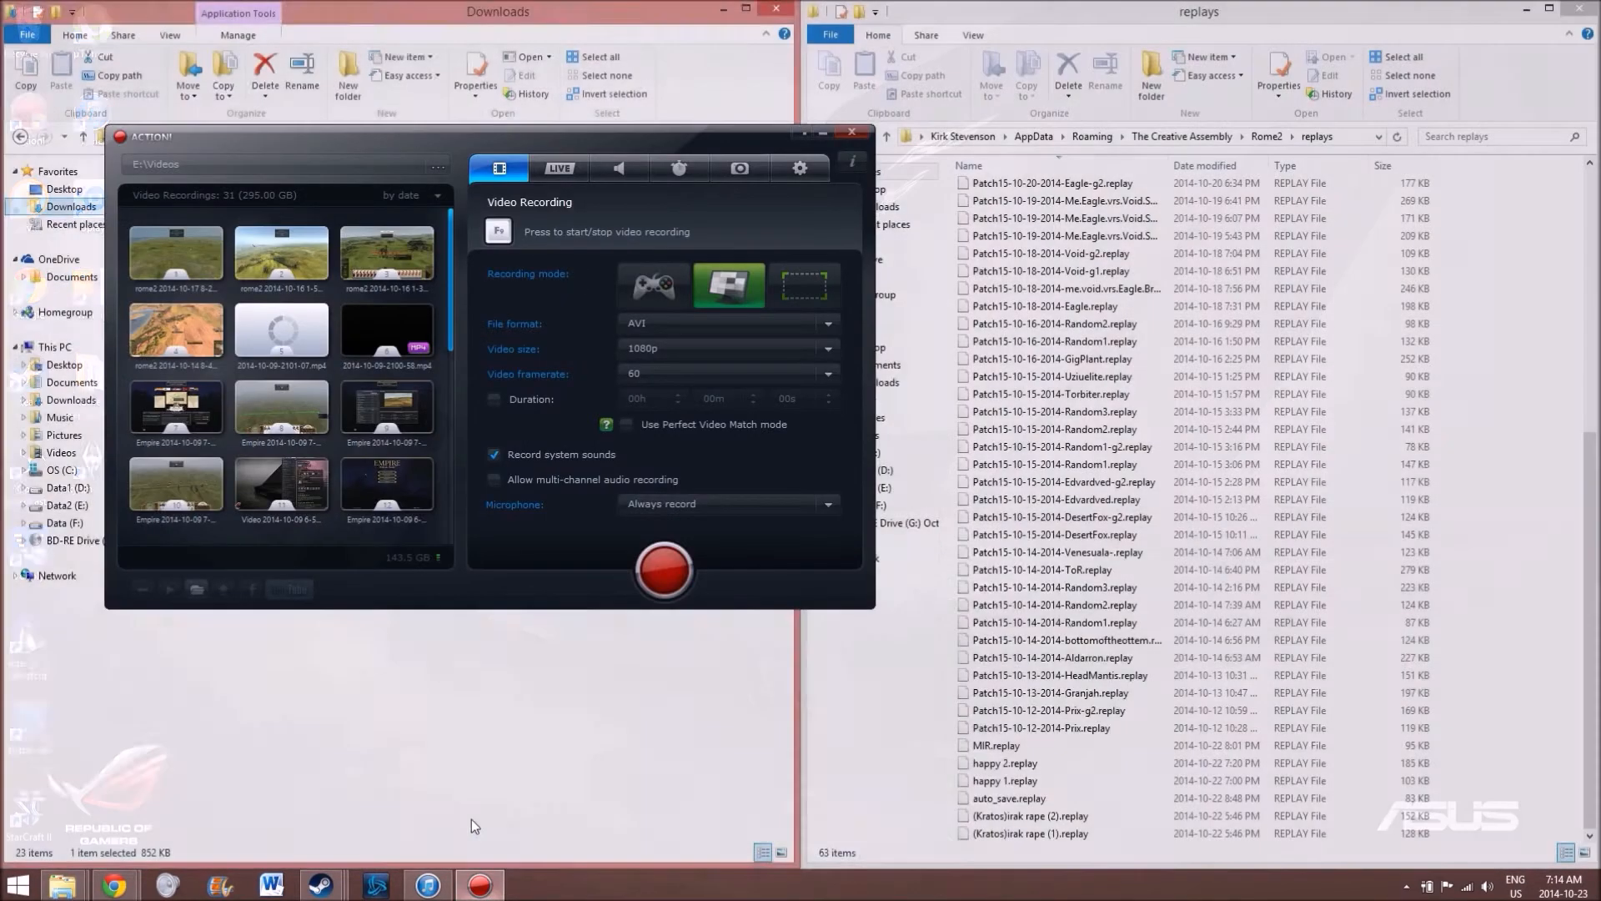
click(663, 569)
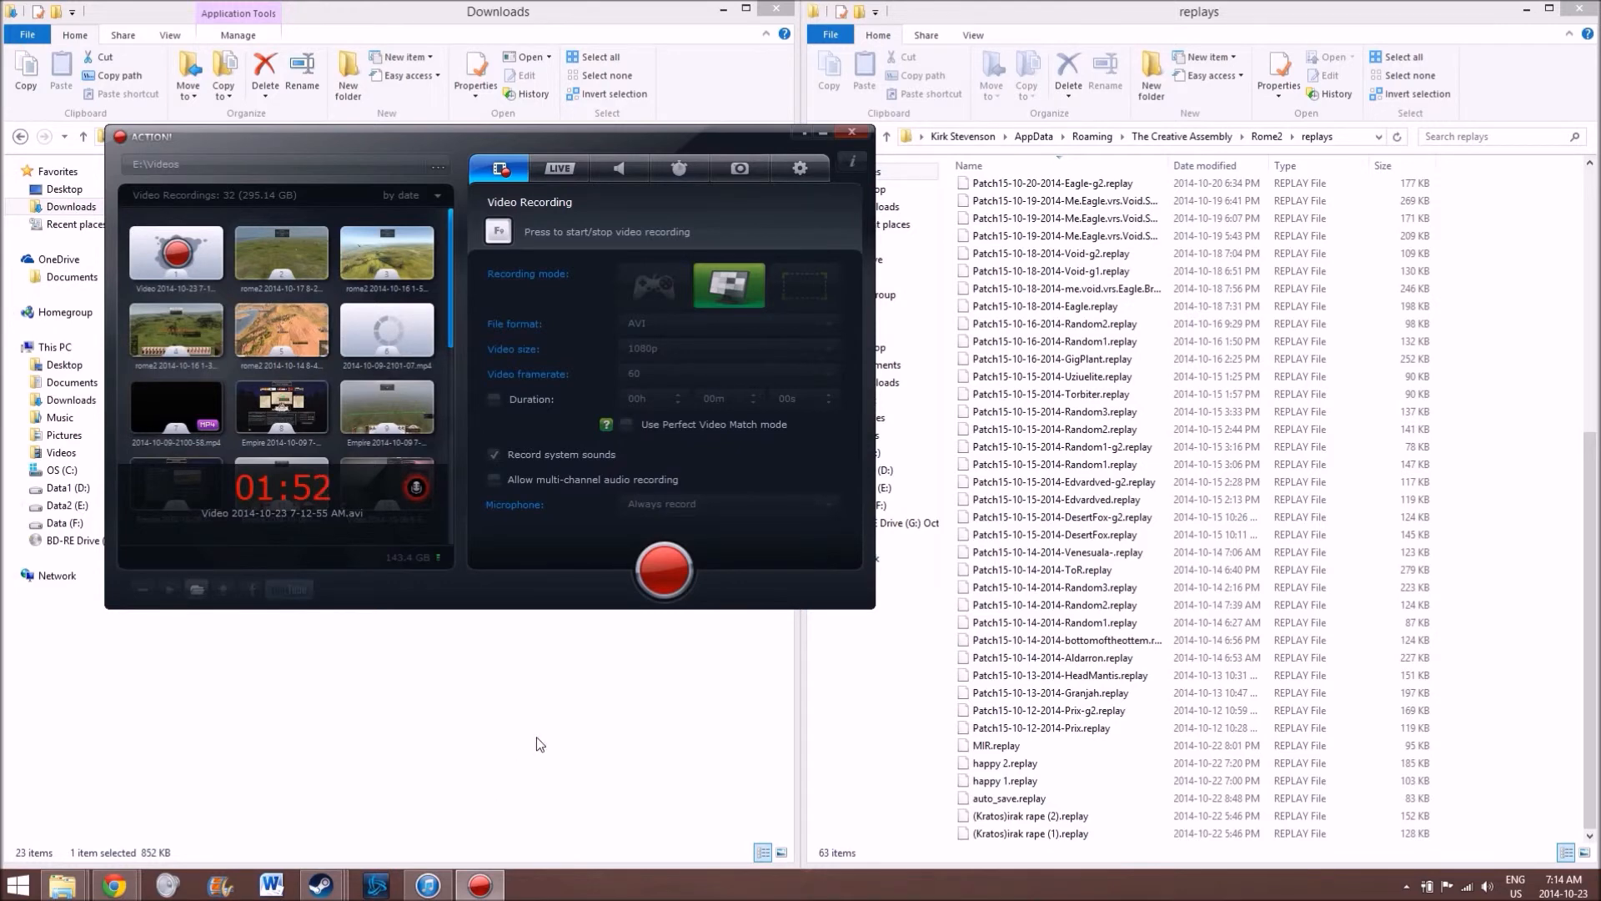